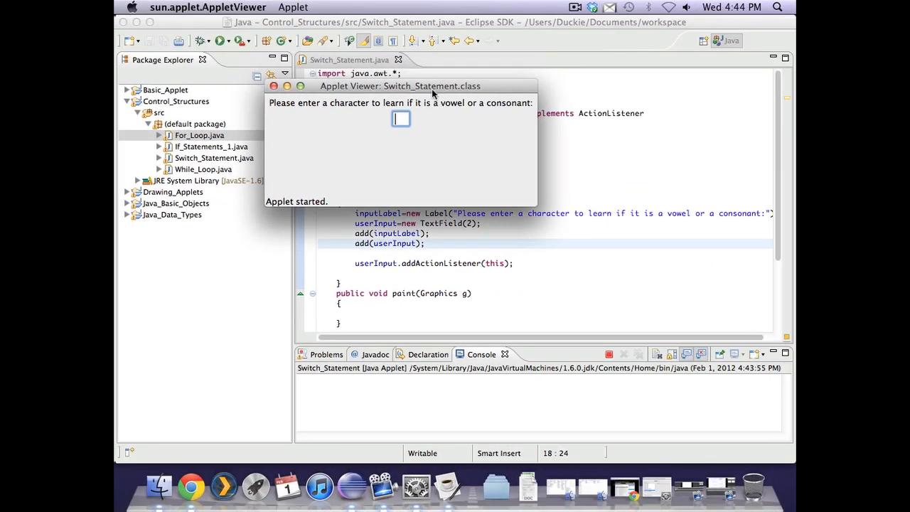
# Step: Close the running Switch_Statement applet and return focus to the code editor
pyautogui.moveTo(401, 87); pyautogui.dragTo(418, 126)
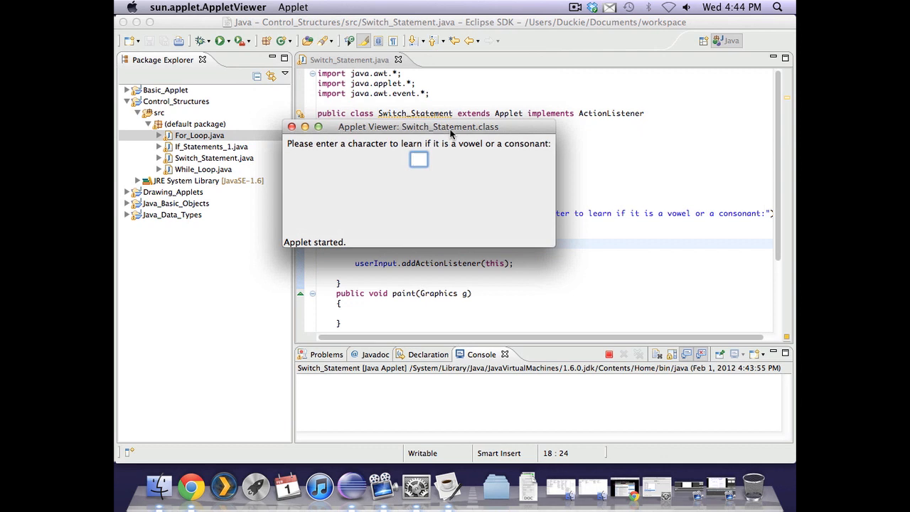
pyautogui.moveTo(472, 151)
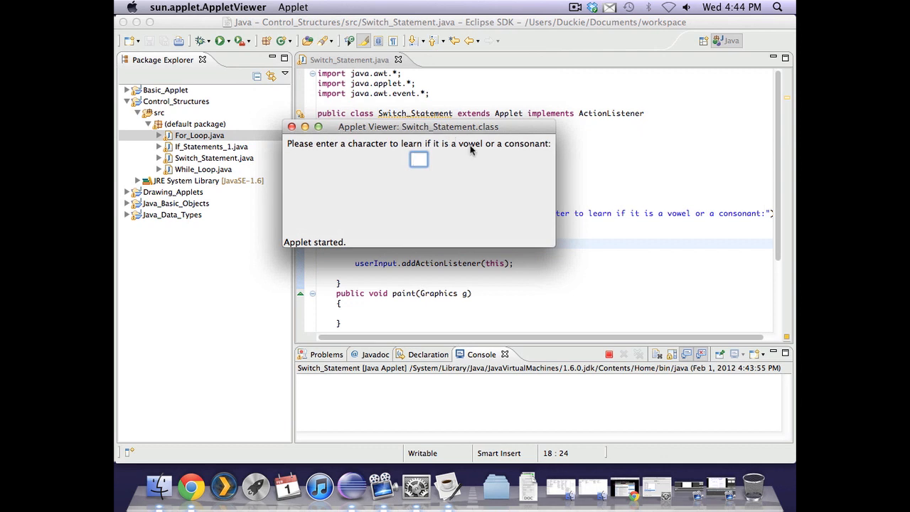
pyautogui.click(418, 159)
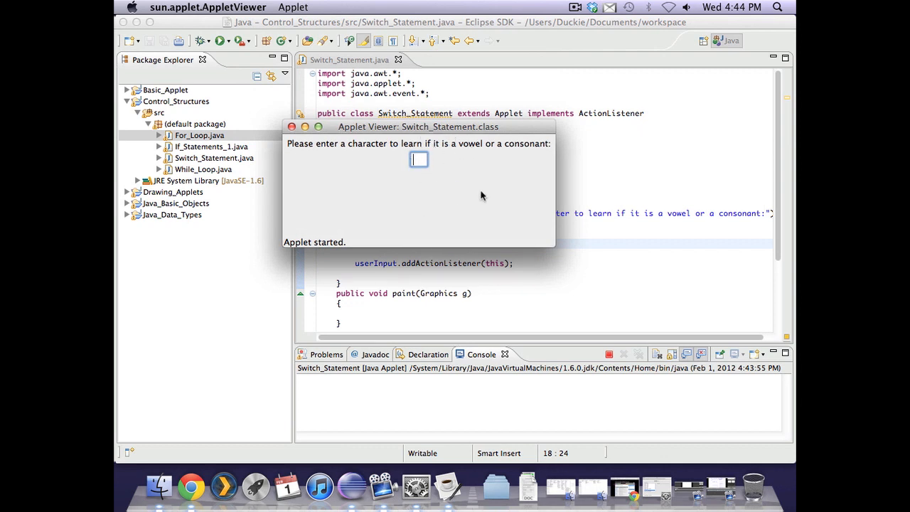
pyautogui.moveTo(309, 162)
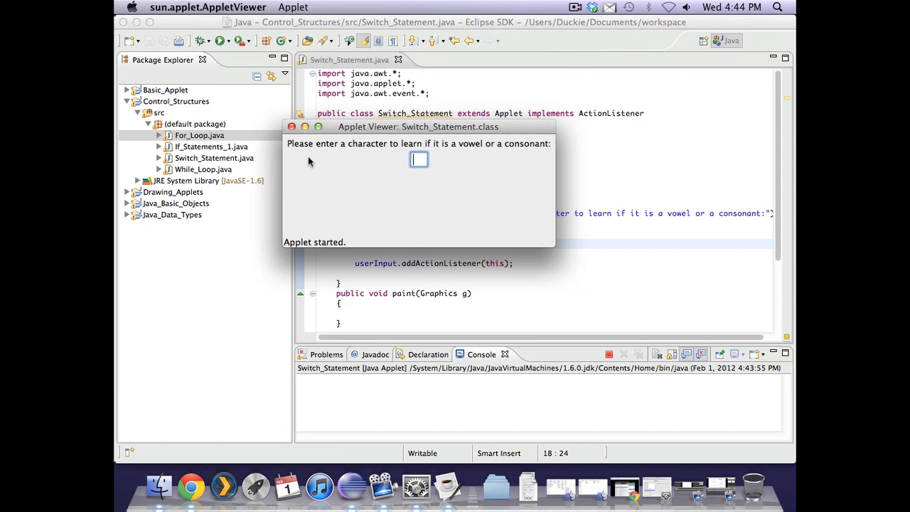
pyautogui.moveTo(390, 155)
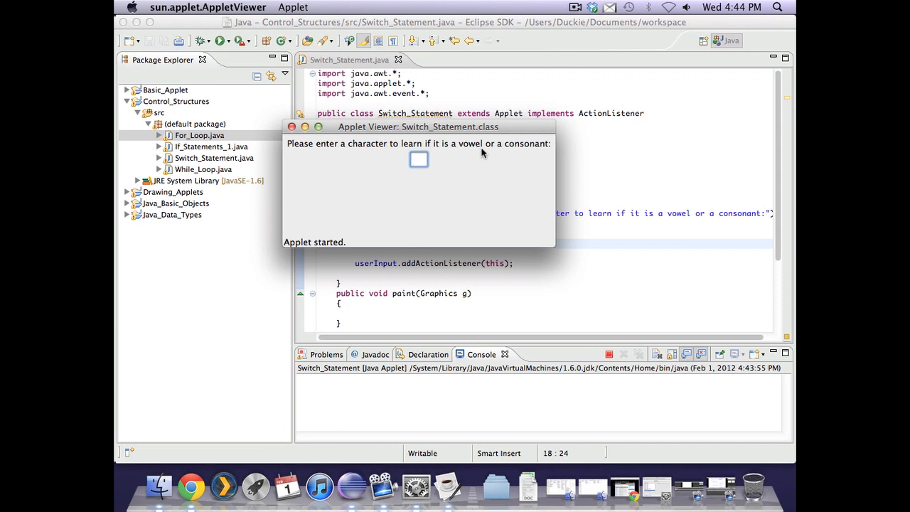
pyautogui.moveTo(516, 165)
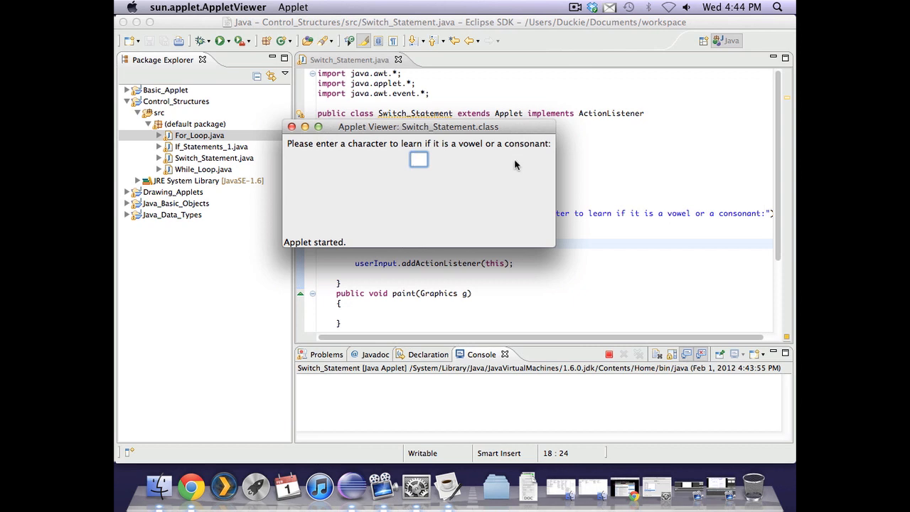
pyautogui.click(418, 159)
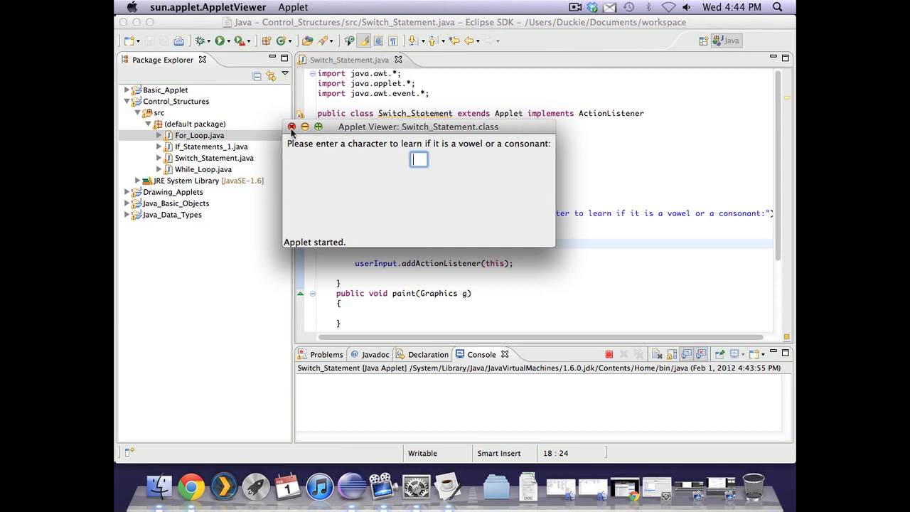
pyautogui.click(290, 126)
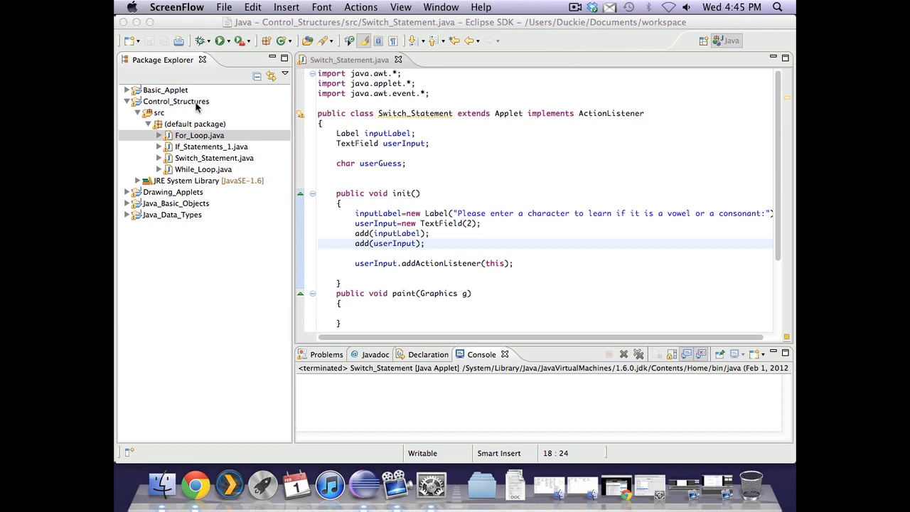
pyautogui.moveTo(435, 120)
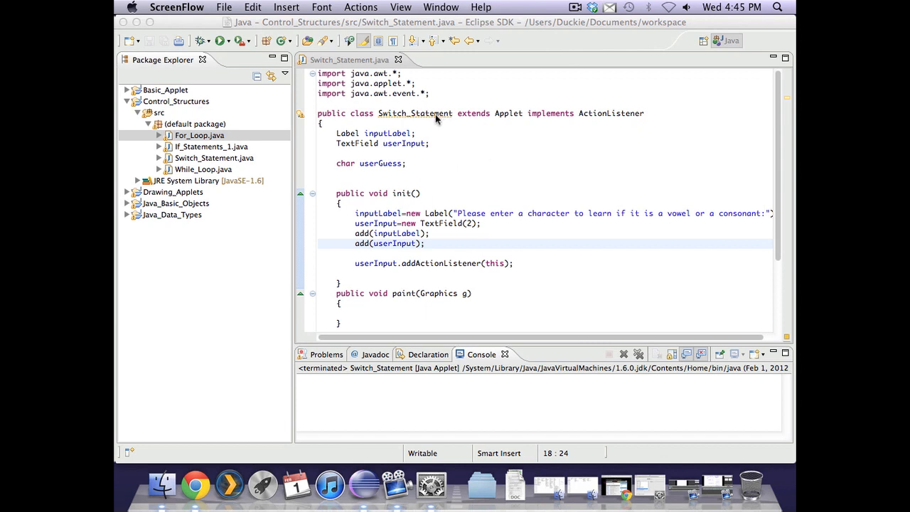
pyautogui.moveTo(401, 78)
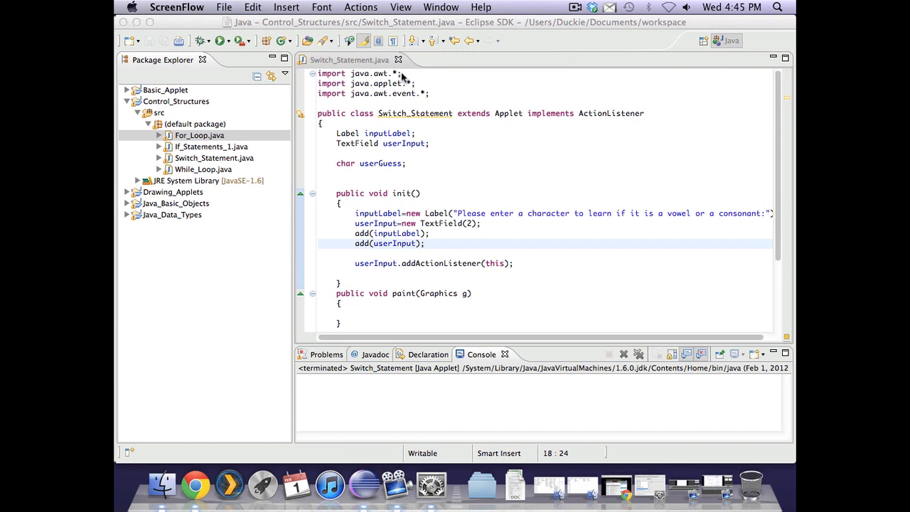
pyautogui.click(430, 94)
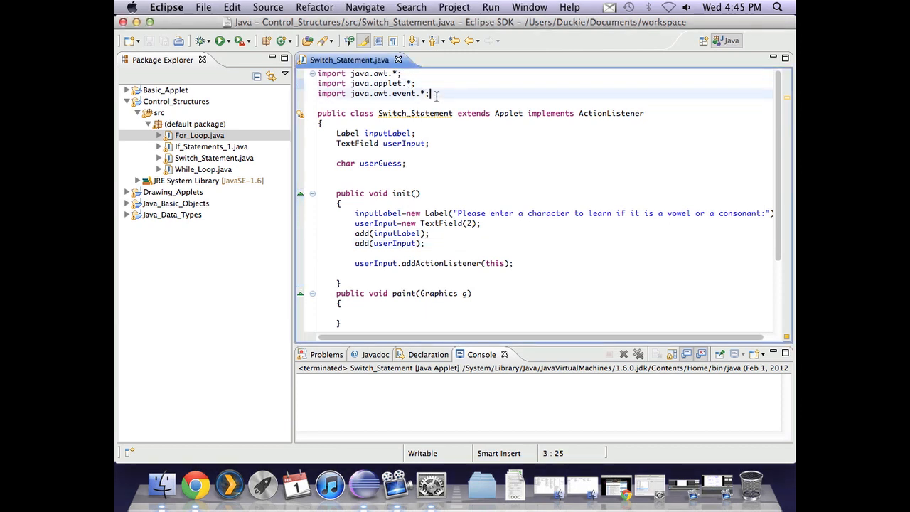
pyautogui.moveTo(500, 129)
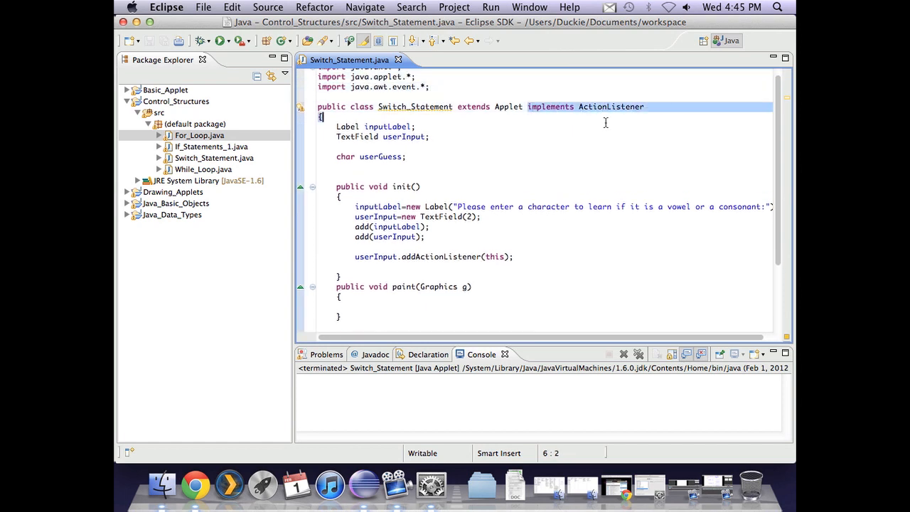
# Step: Delete the duplicate semicolon after charAt(0) in actionPerformed
pyautogui.scroll(-3)
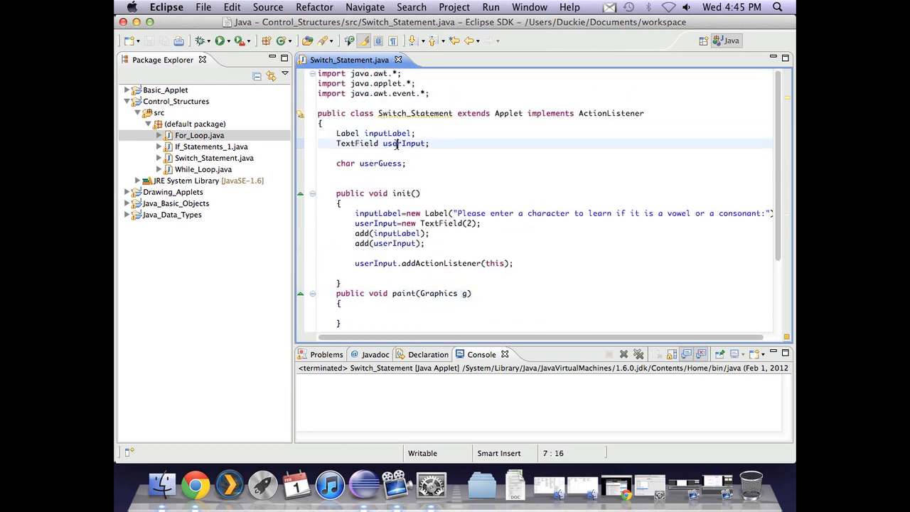
pyautogui.click(338, 162)
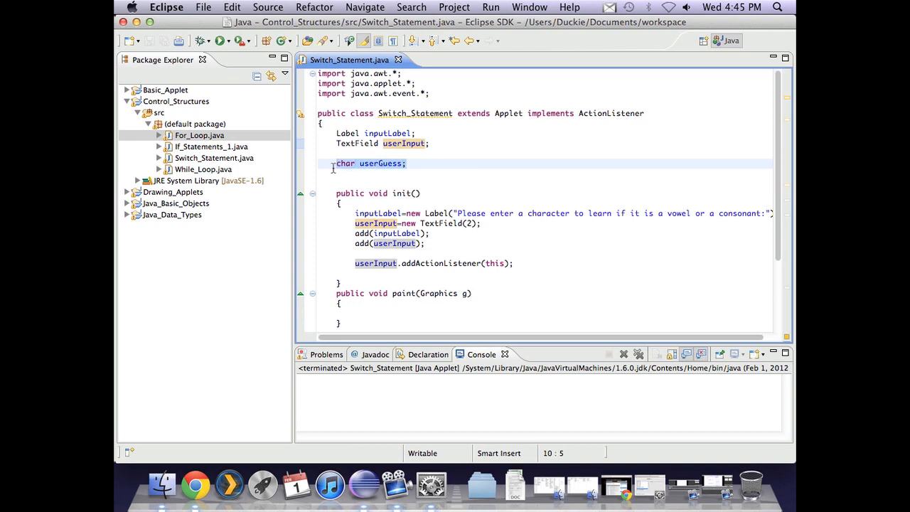
pyautogui.click(436, 162)
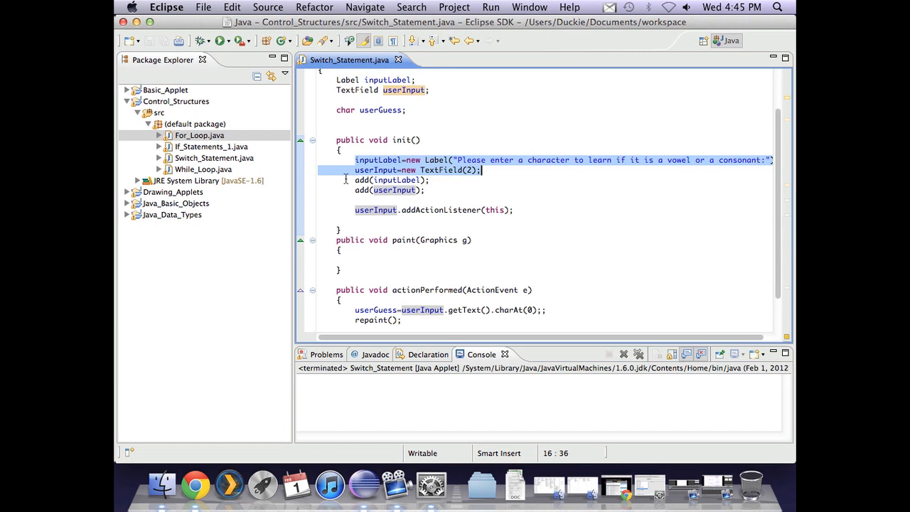
pyautogui.click(375, 211)
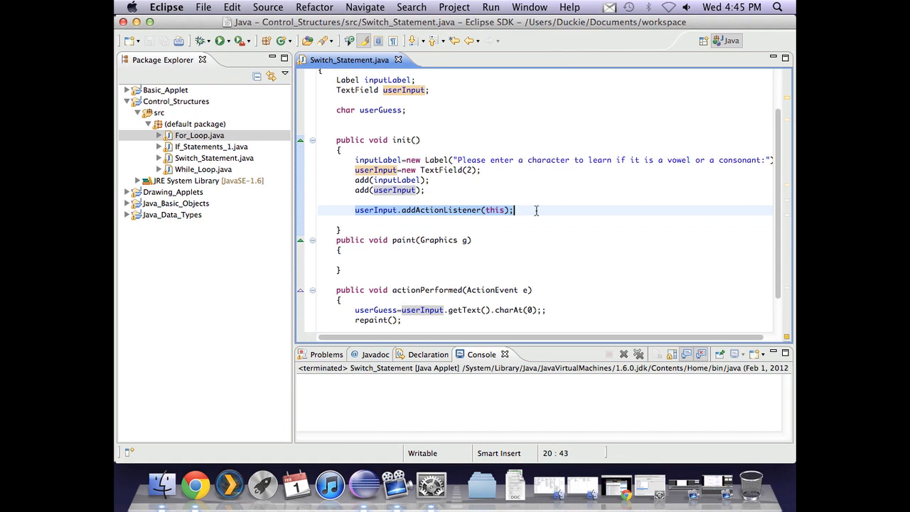
pyautogui.scroll(3)
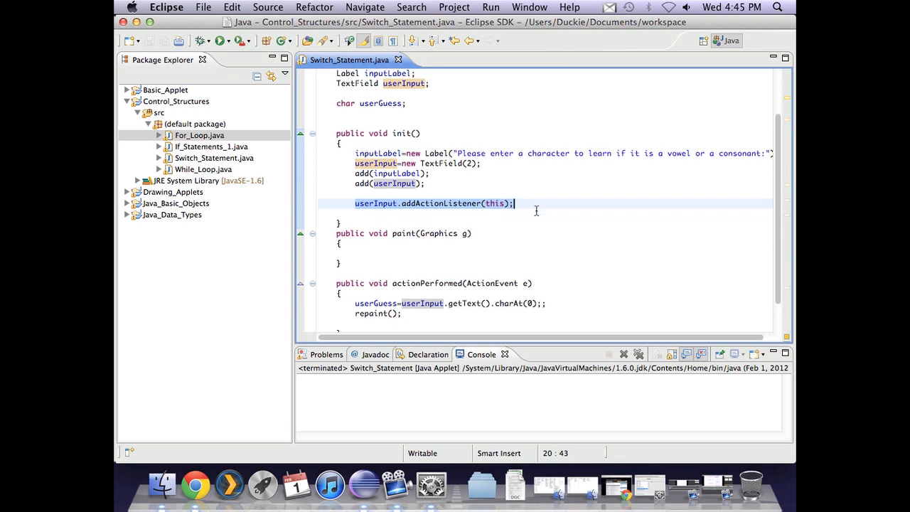
pyautogui.scroll(-3)
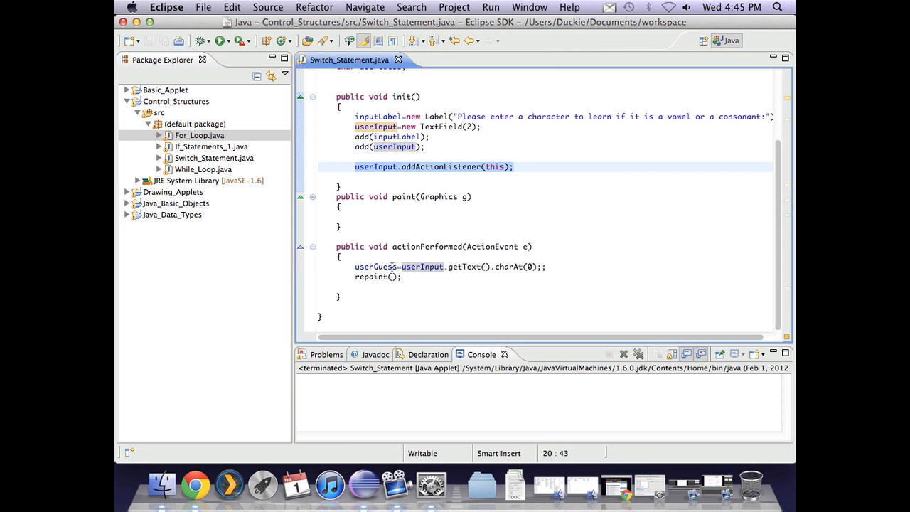
pyautogui.click(491, 266)
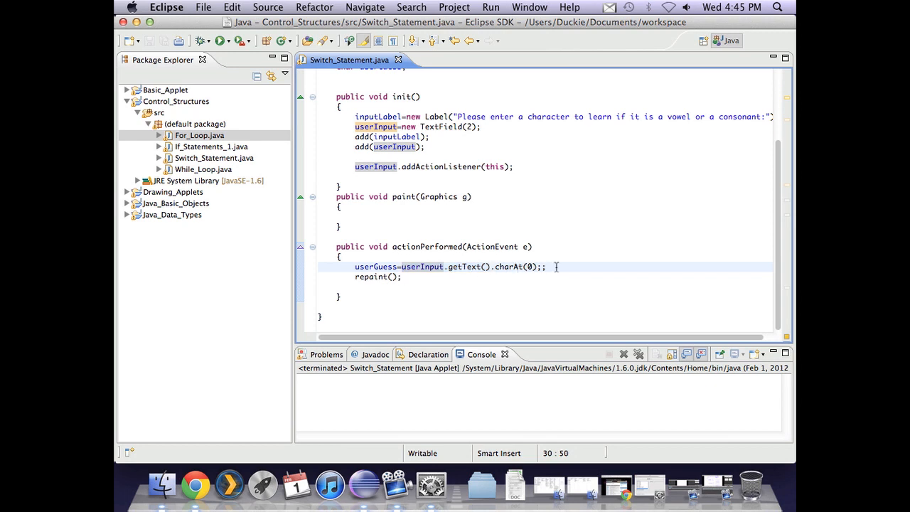
pyautogui.press('Backspace')
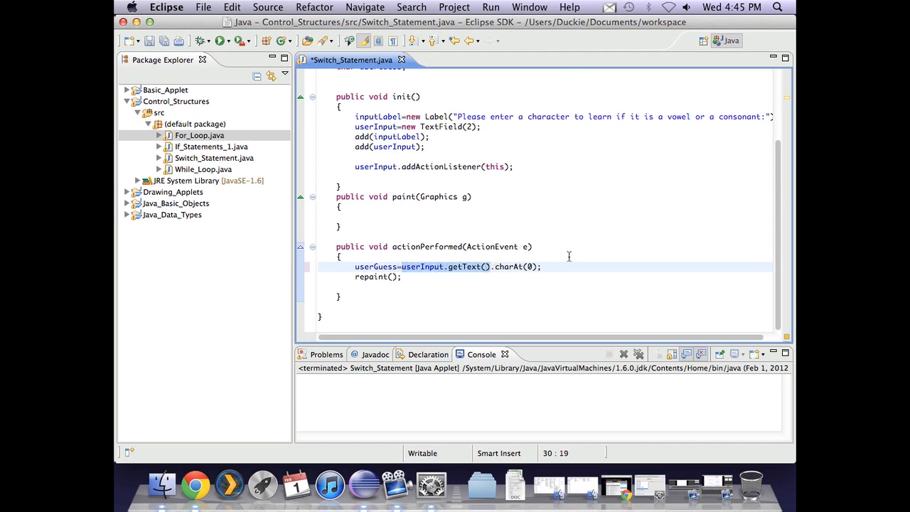
pyautogui.click(497, 267)
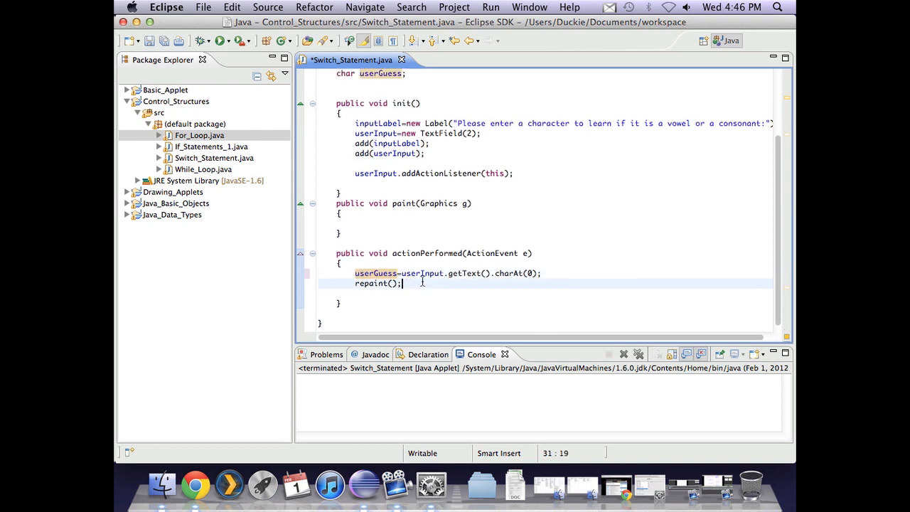
pyautogui.scroll(3)
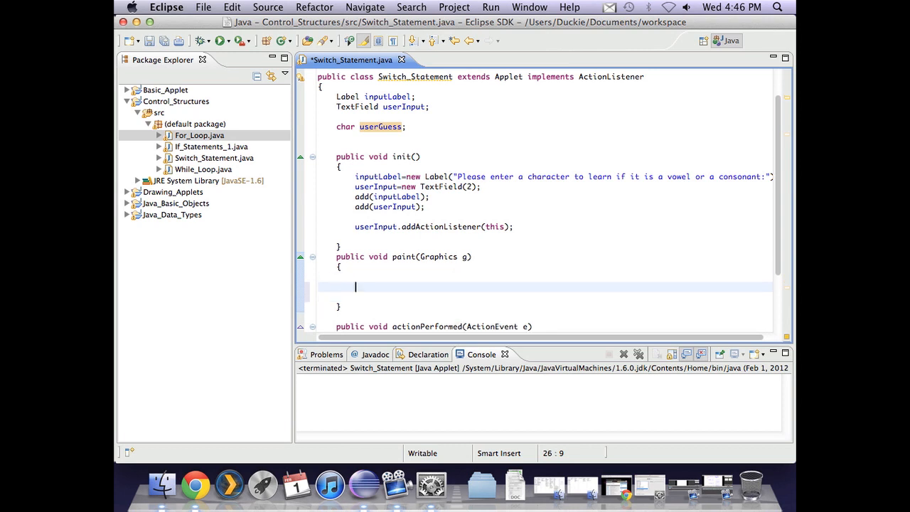
# Step: Write switch(userGuess) in paint with a case 'a': label
pyautogui.scroll(-3)
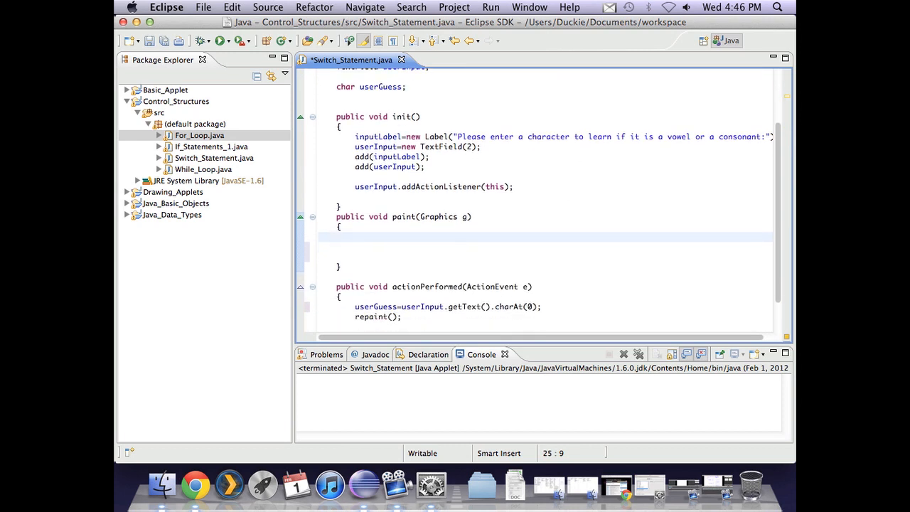
pyautogui.write('switch(')
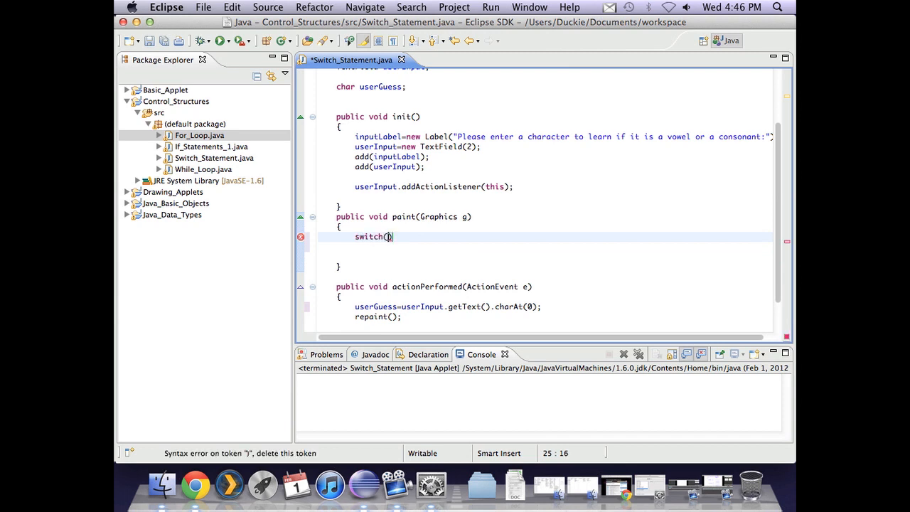
pyautogui.write('userGuess')
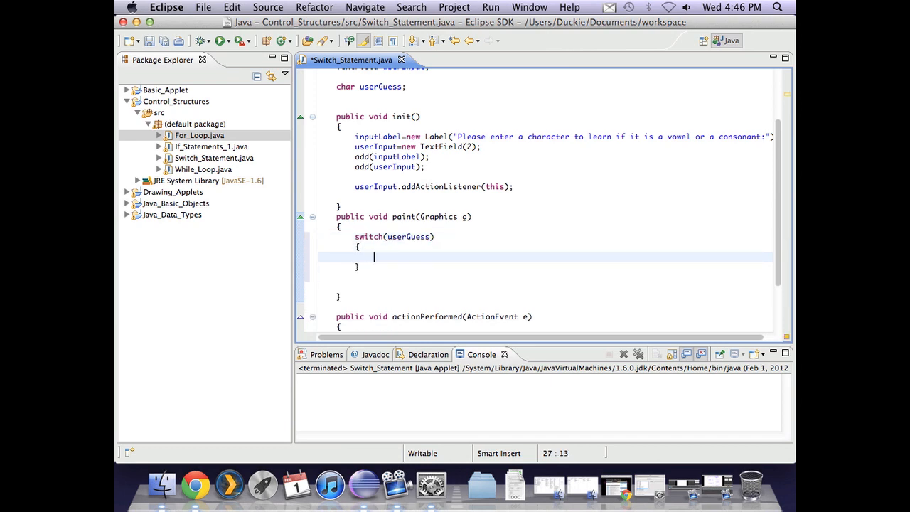
pyautogui.write('case')
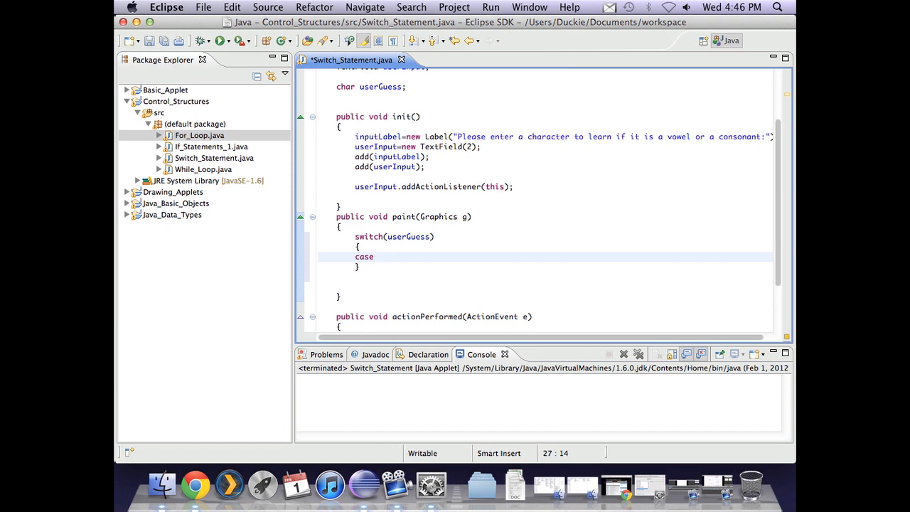
pyautogui.write('1')
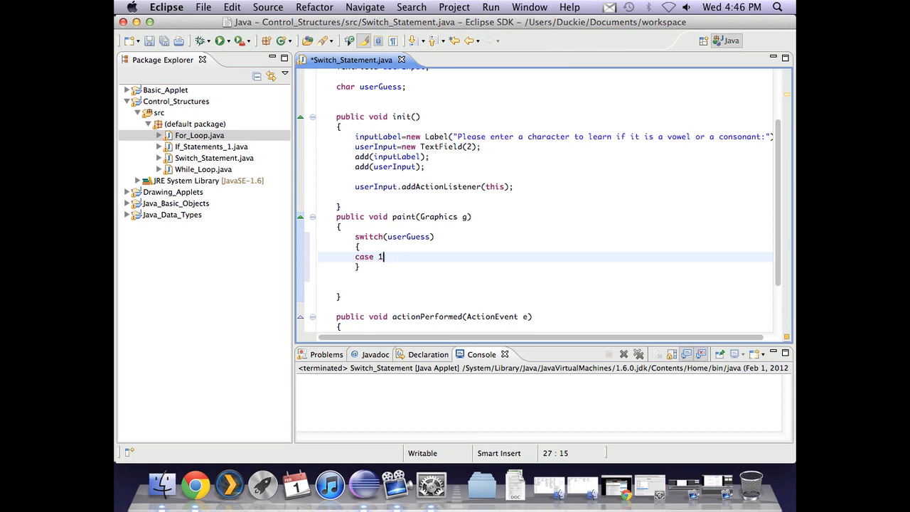
pyautogui.write("'")
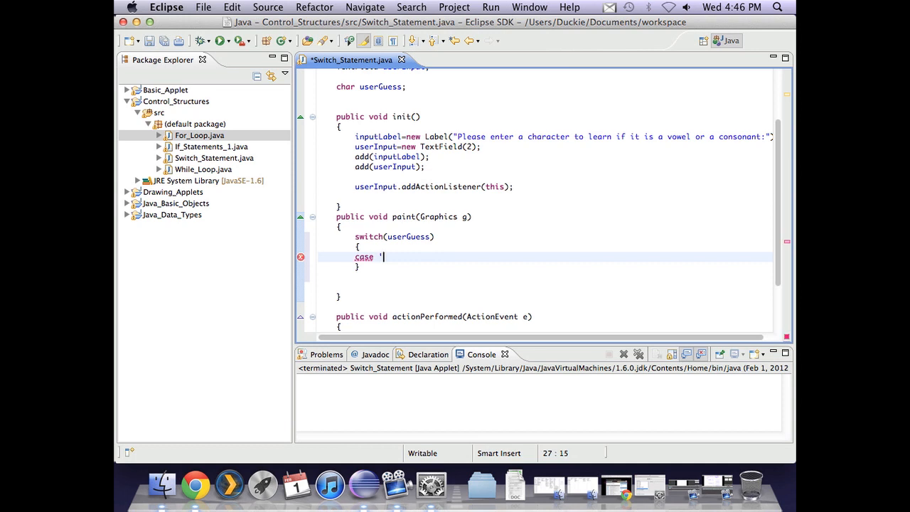
pyautogui.write('a')
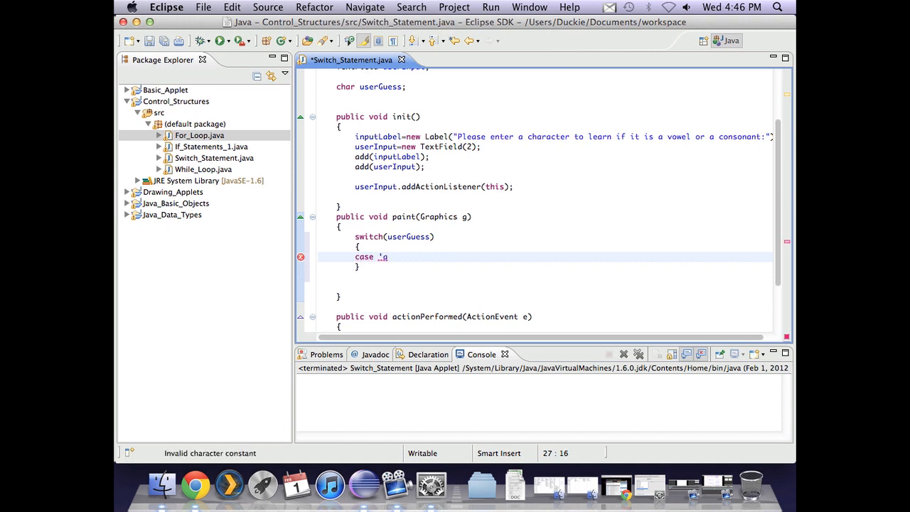
pyautogui.write("'")
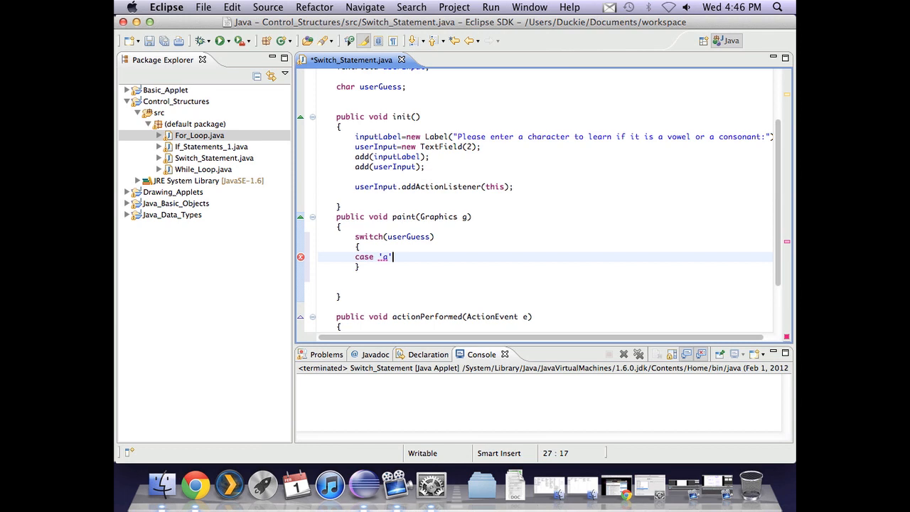
pyautogui.write(':')
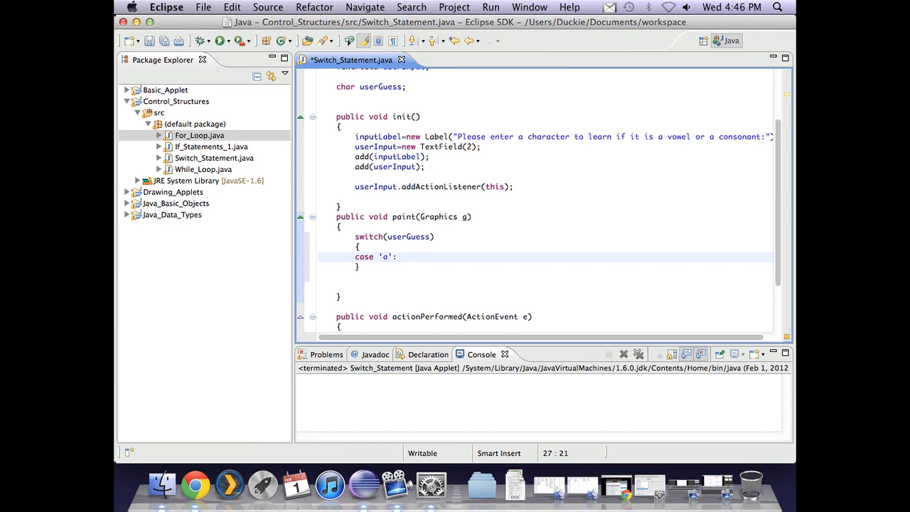
# Step: Make case 'a' call g.drawString("a is a vowel", 20, 50)
pyautogui.write('g.')
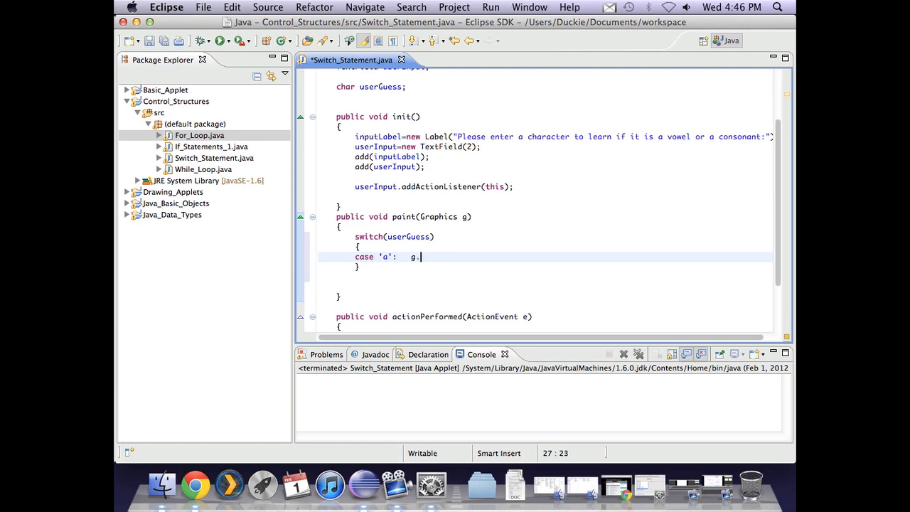
pyautogui.write('drawString')
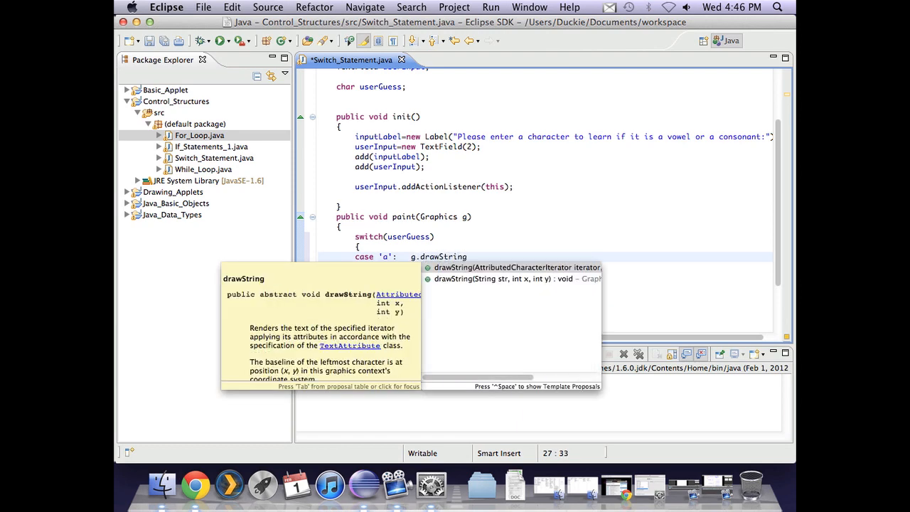
pyautogui.click(517, 267)
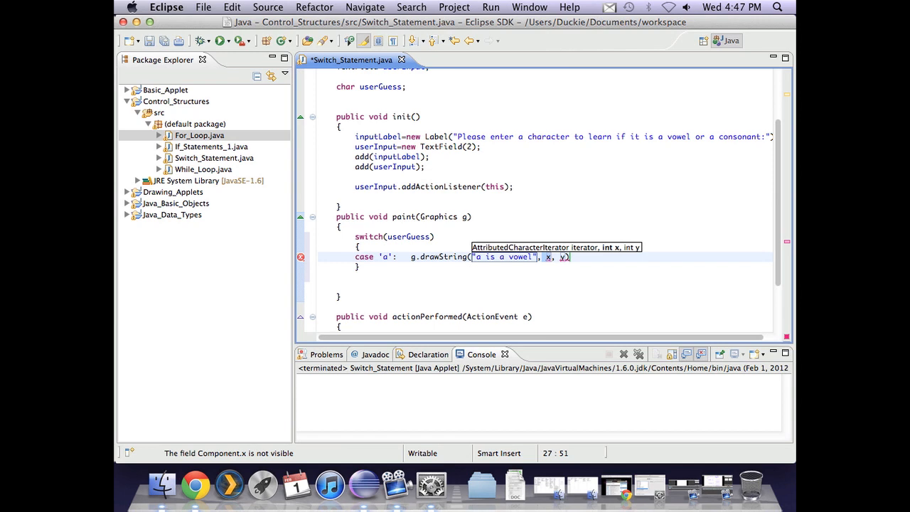
pyautogui.write('20')
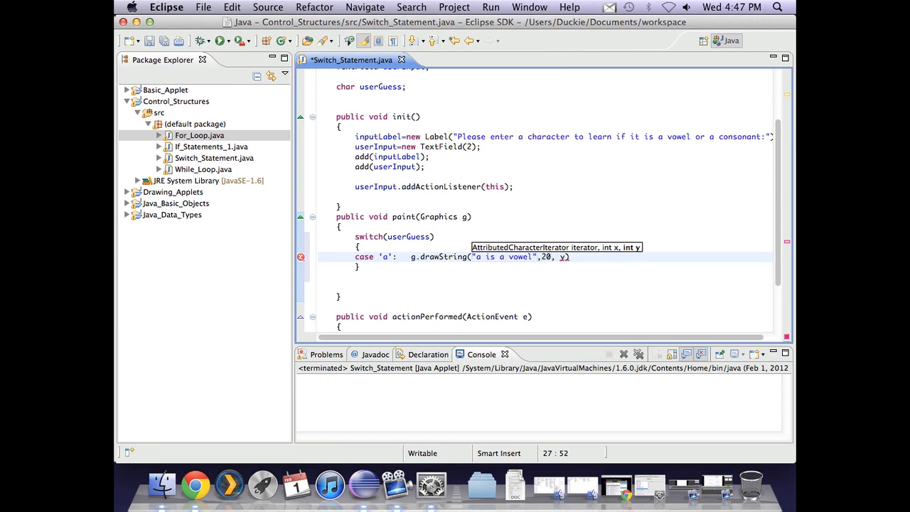
pyautogui.write('50')
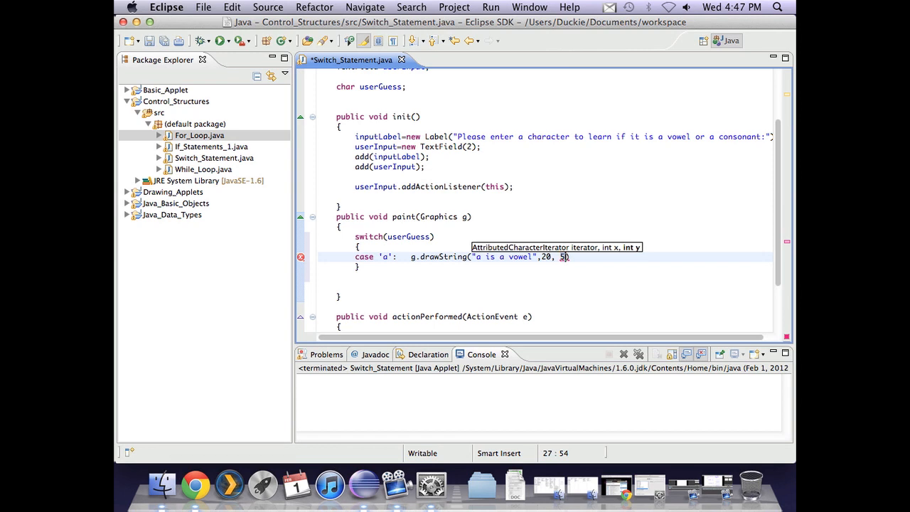
pyautogui.write('0)')
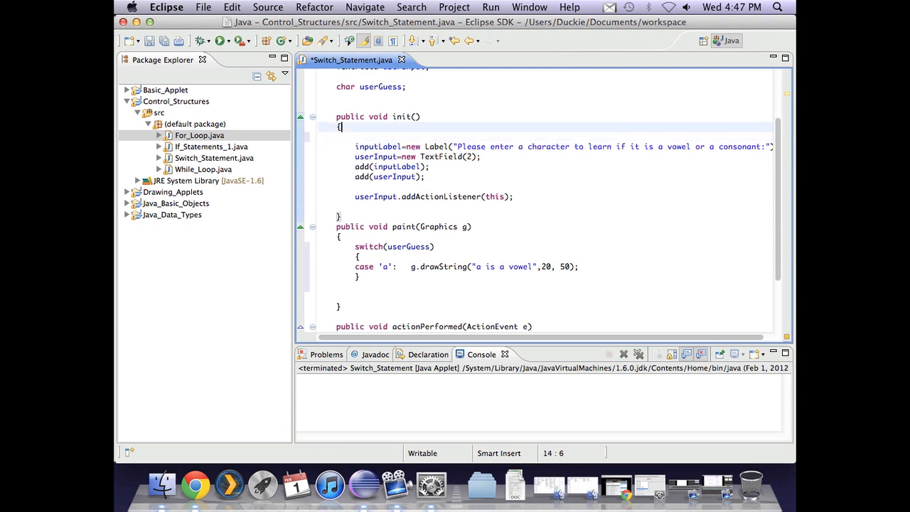
# Step: Add setSize(400, 100); at the top of init()
pyautogui.write('setSize')
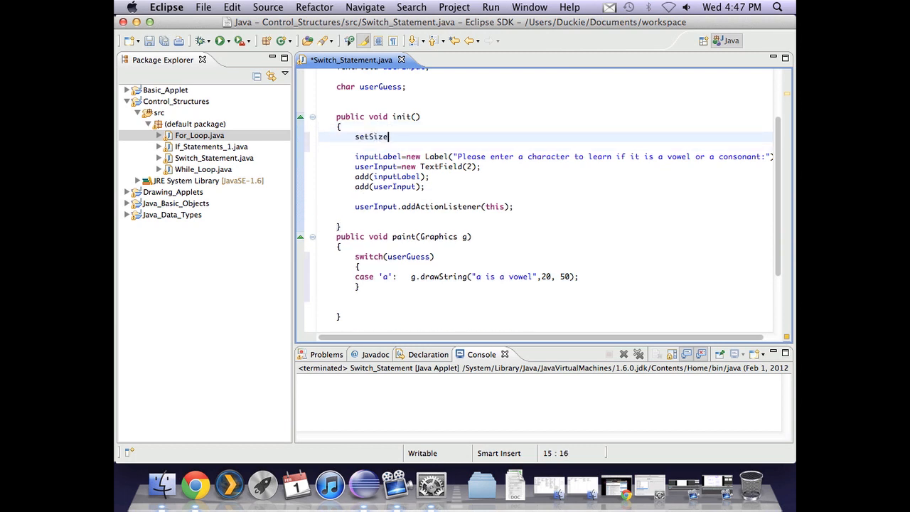
pyautogui.write('(400)')
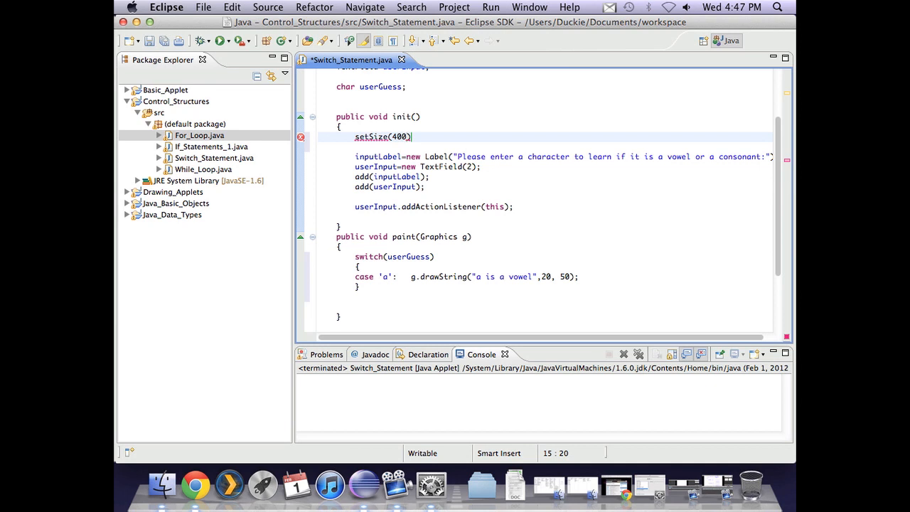
pyautogui.write(',')
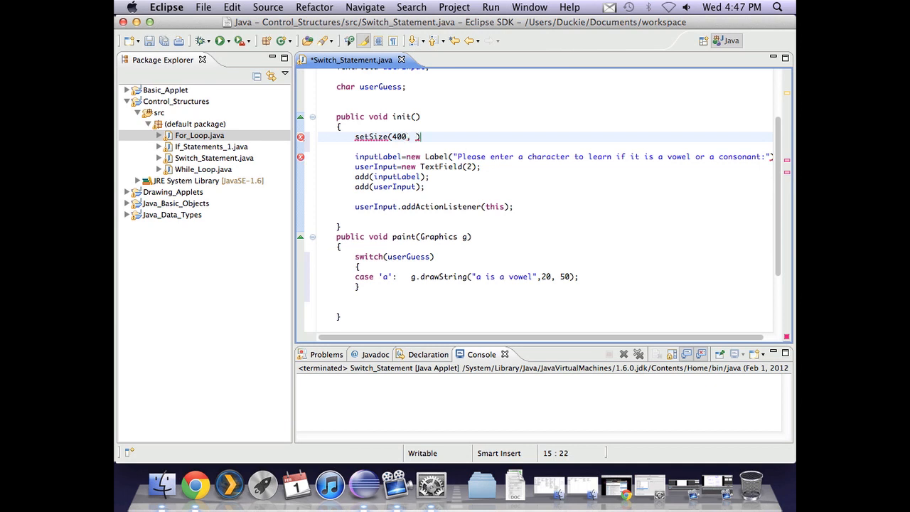
pyautogui.write('1')
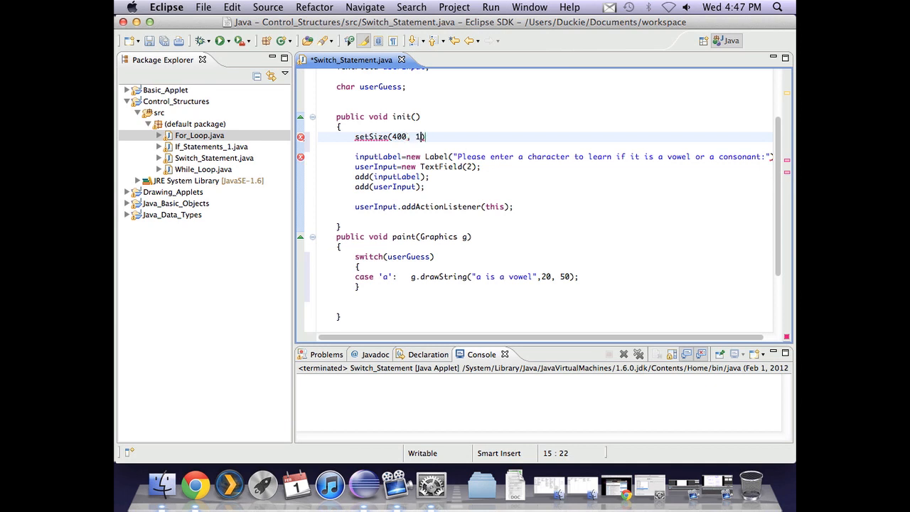
pyautogui.write('00);')
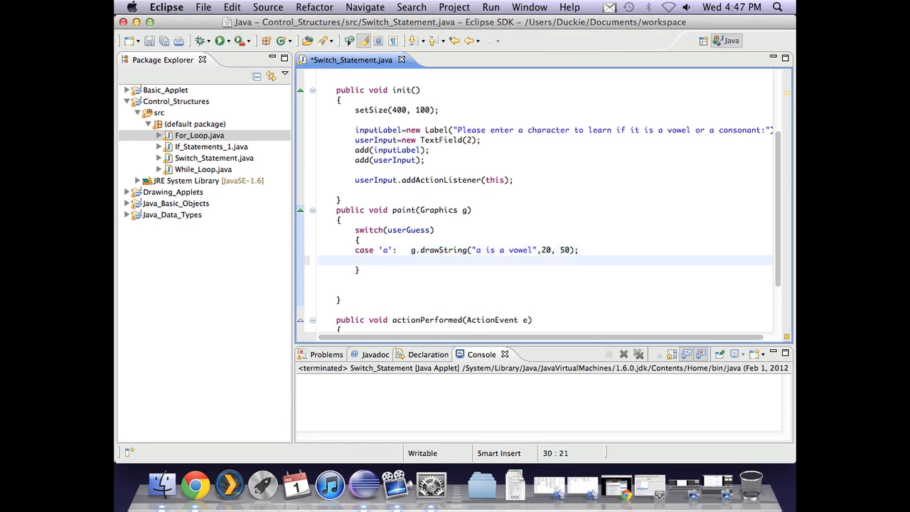
# Step: End case 'a' with break; and begin a case 'e': label
pyautogui.write('brea')
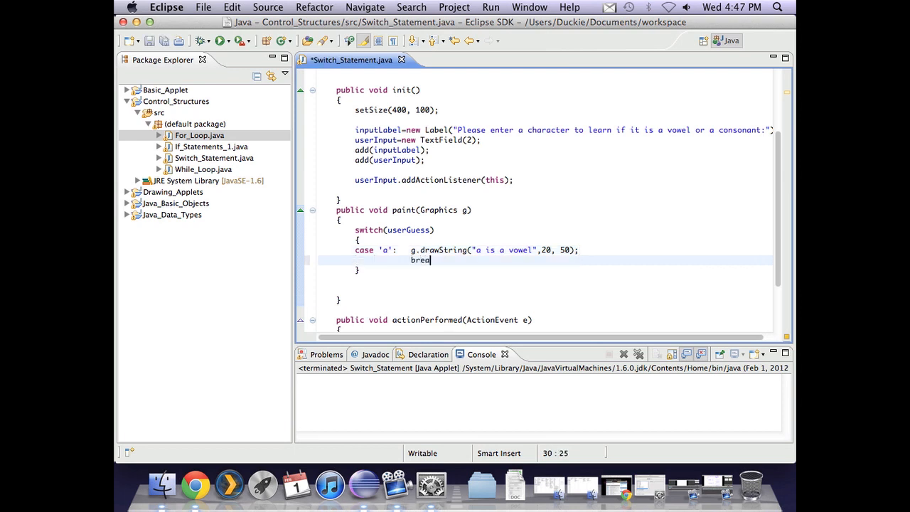
pyautogui.write('k;')
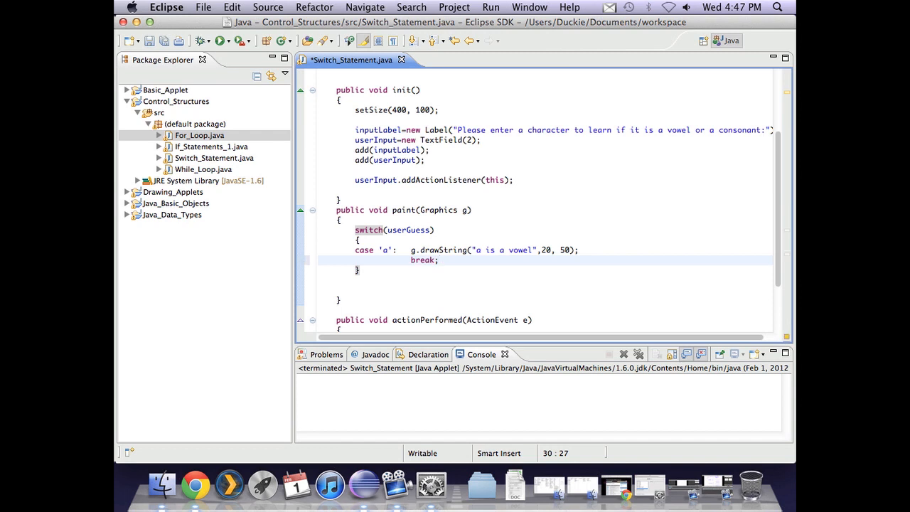
pyautogui.press('Return')
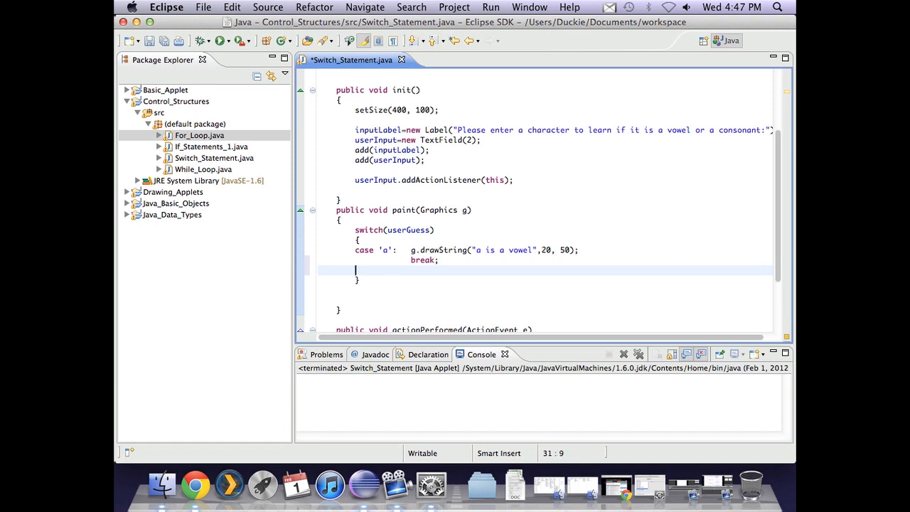
pyautogui.write("case '")
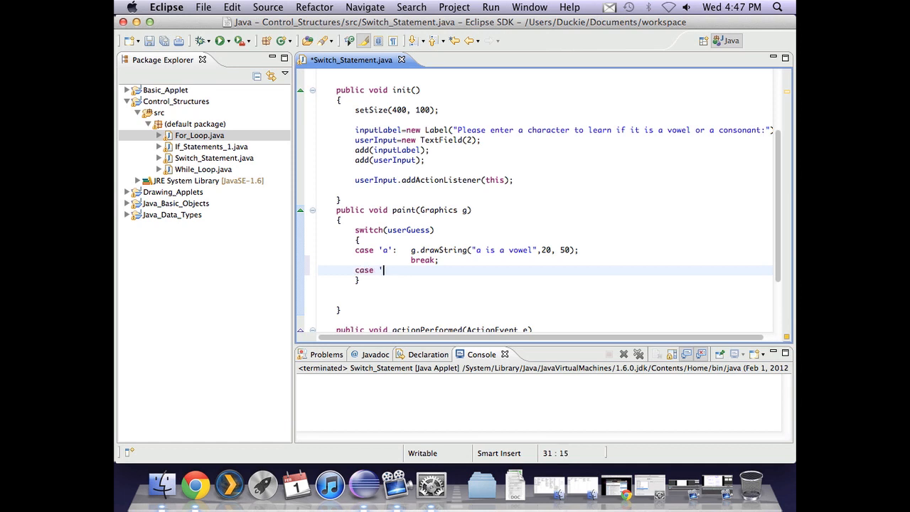
pyautogui.write("e':")
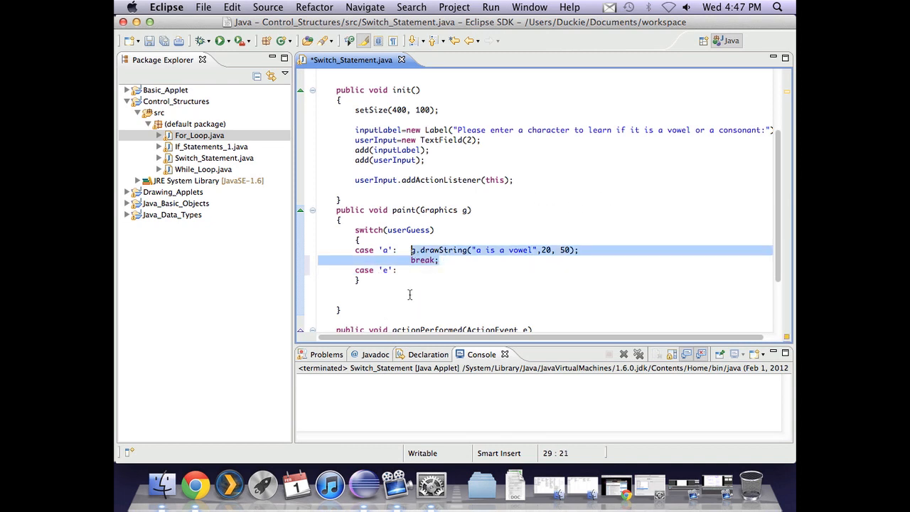
# Step: Paste the case 'a' body for 'e', 'i', 'o', 'u', editing each vowel letter and message
pyautogui.scroll(-3)
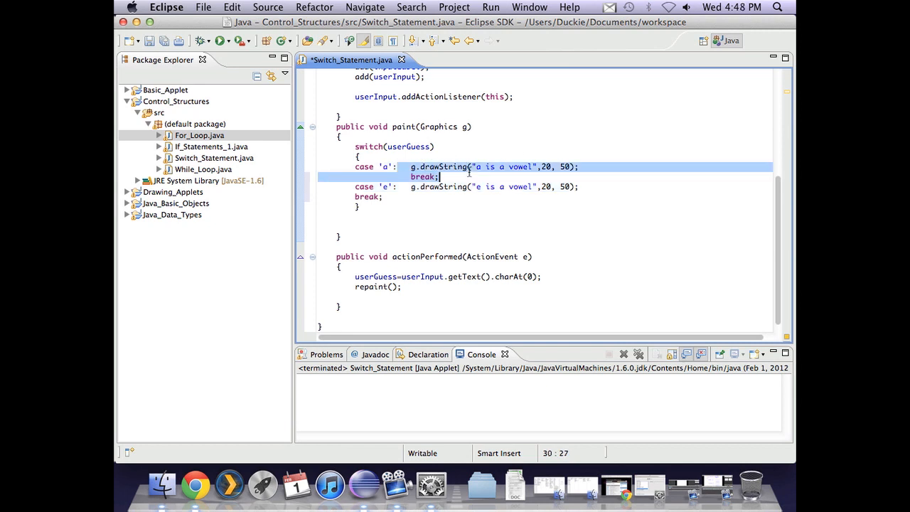
pyautogui.click(355, 196)
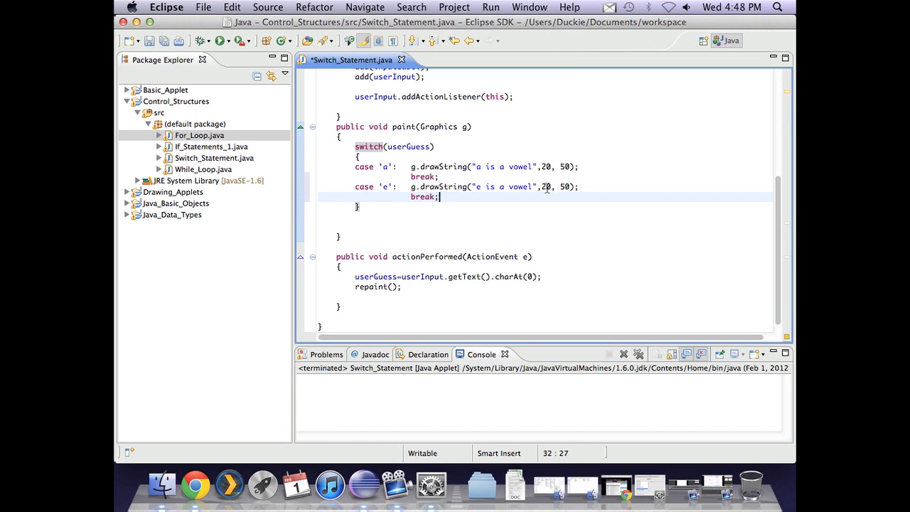
pyautogui.moveTo(452, 202)
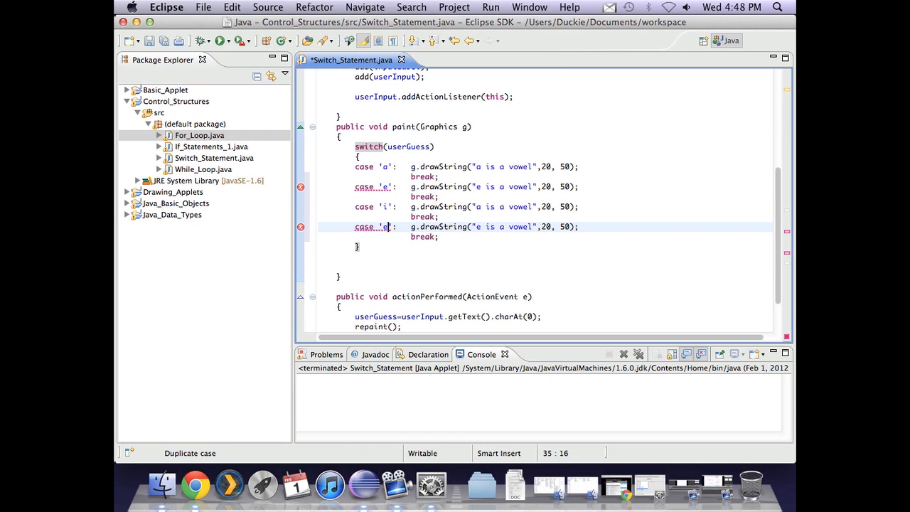
pyautogui.write('o')
pyautogui.click(466, 206)
pyautogui.write('i')
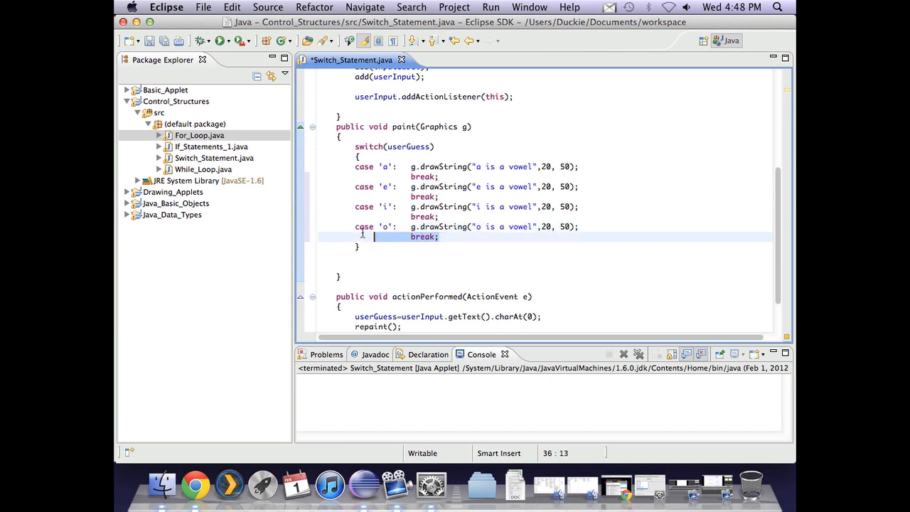
pyautogui.click(439, 236)
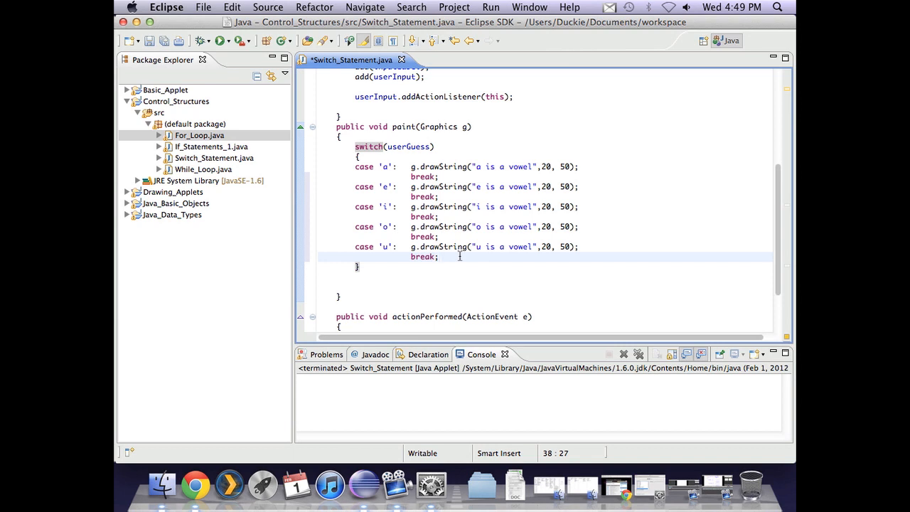
pyautogui.press('Return')
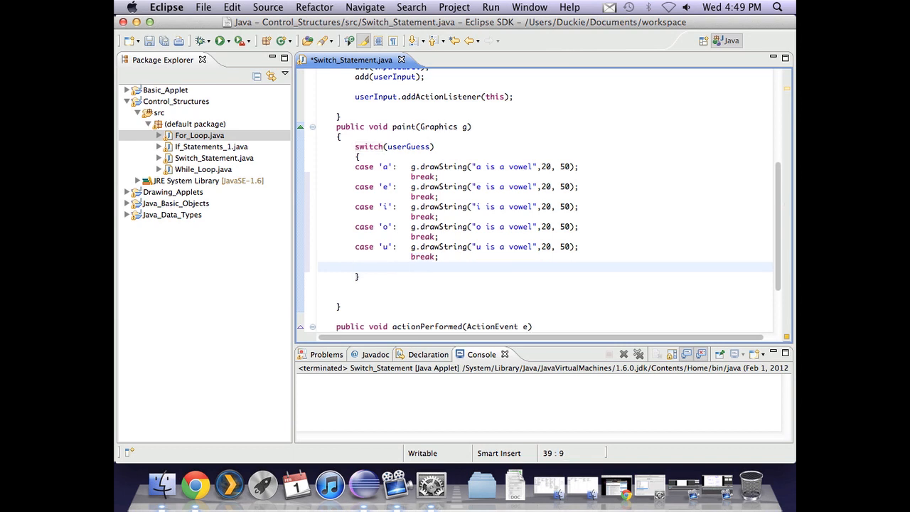
# Step: Add default: g.drawString(userGuess + " is a consonant", 20, 50)
pyautogui.write('default')
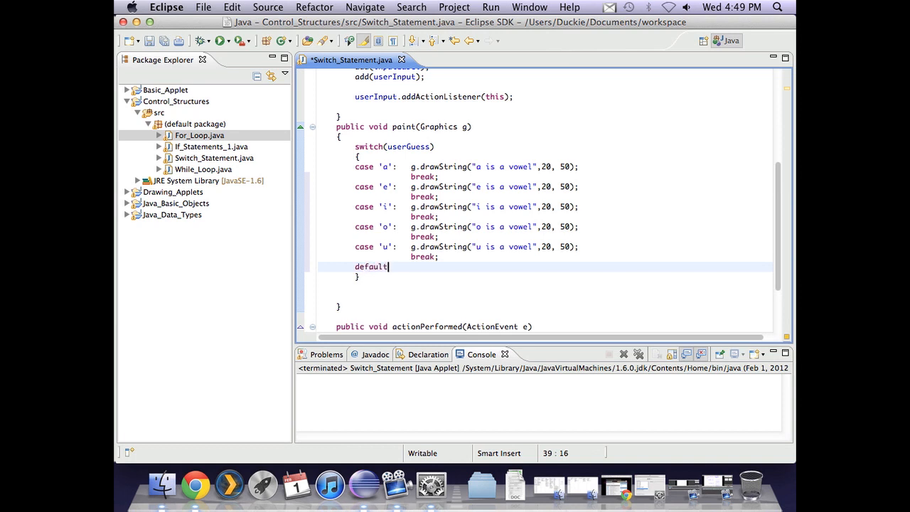
pyautogui.write(':')
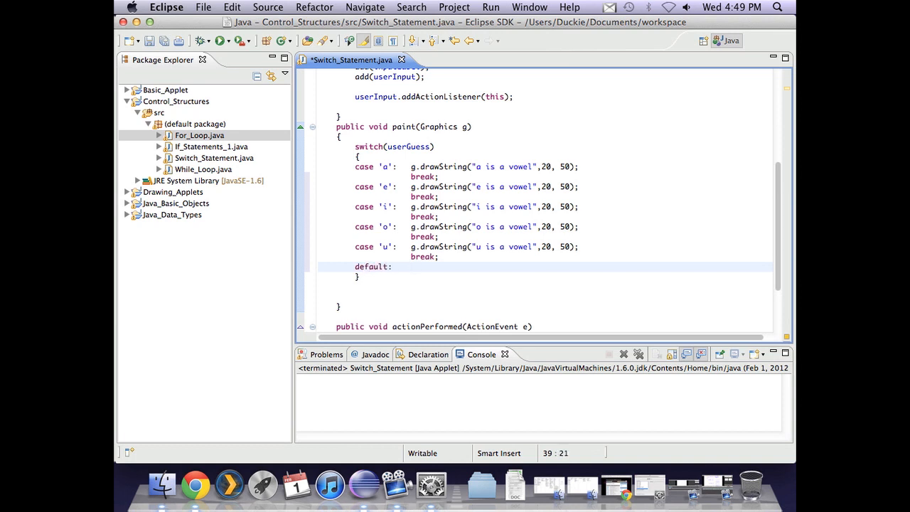
pyautogui.write('g.dr')
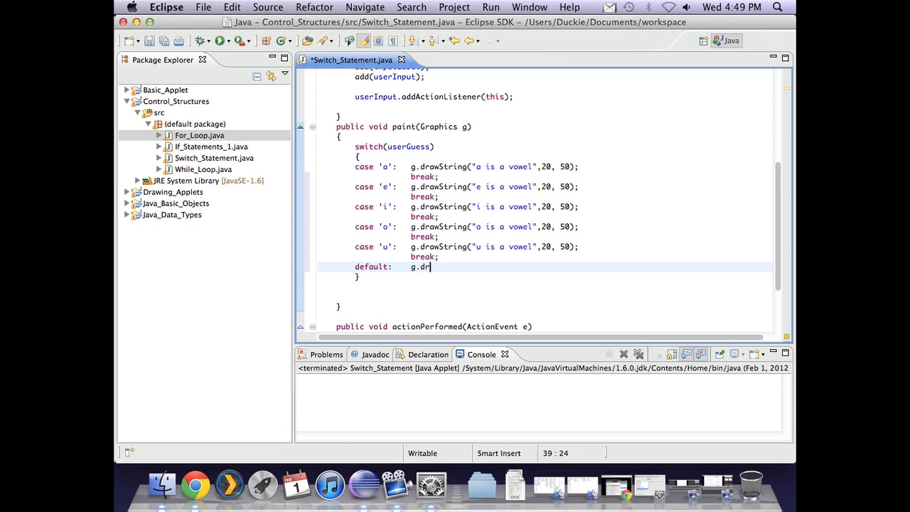
pyautogui.write('awString')
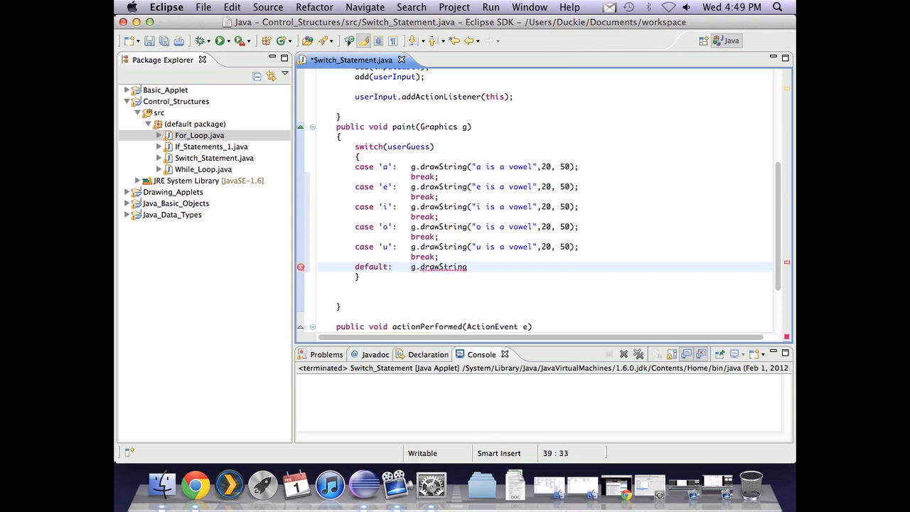
pyautogui.write('()')
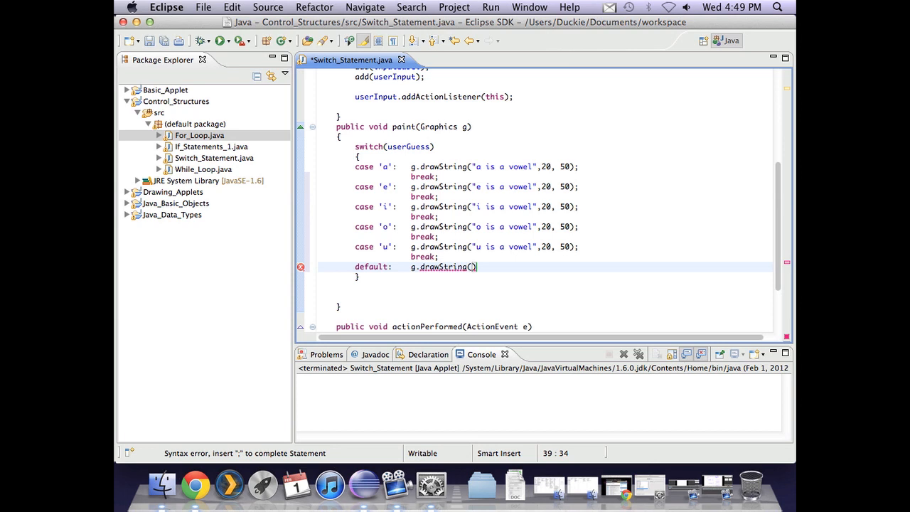
pyautogui.write('userGuess')
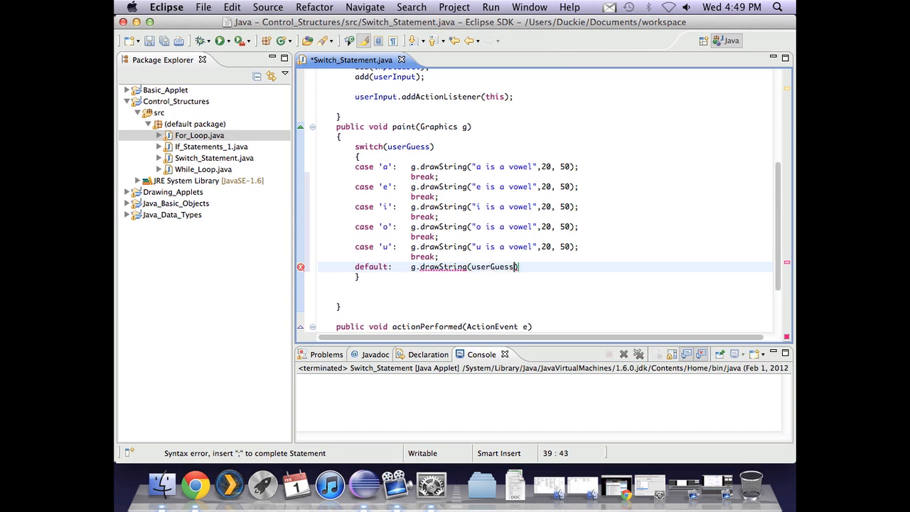
pyautogui.write('+')
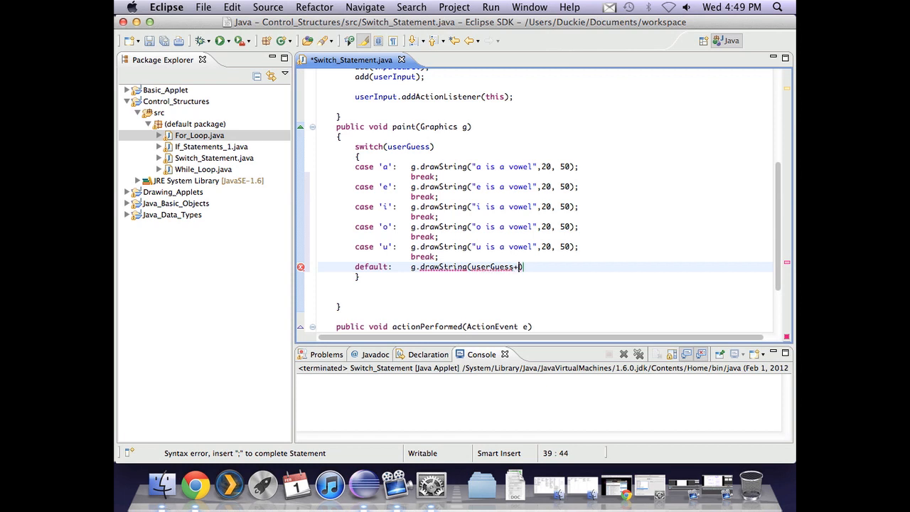
pyautogui.write('" is a c')
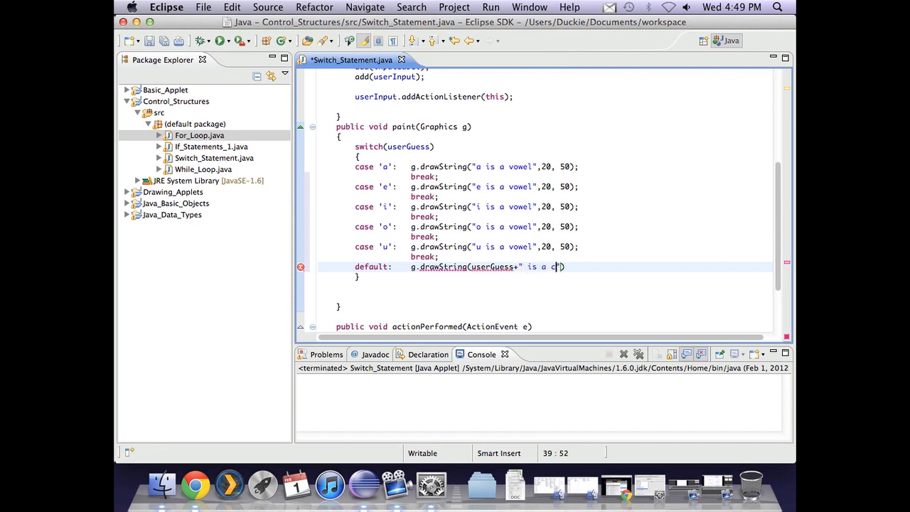
pyautogui.write('onsonant')
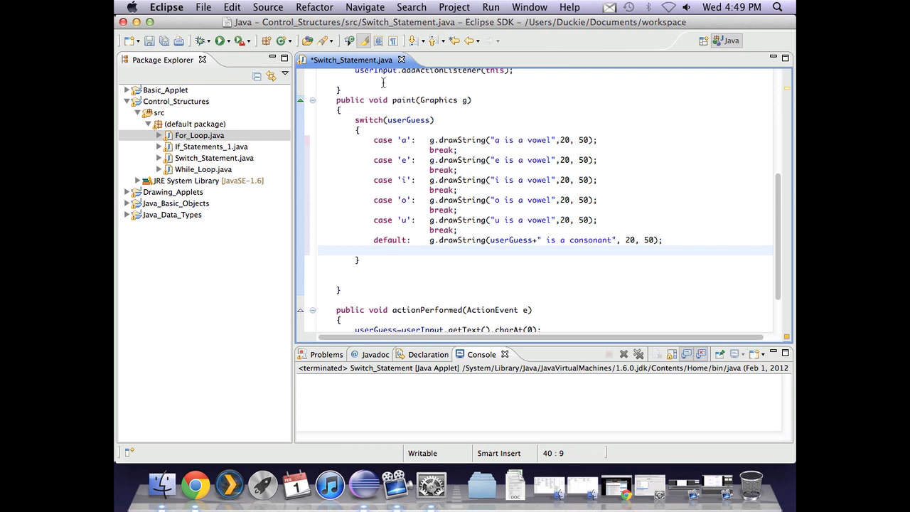
pyautogui.moveTo(381, 148)
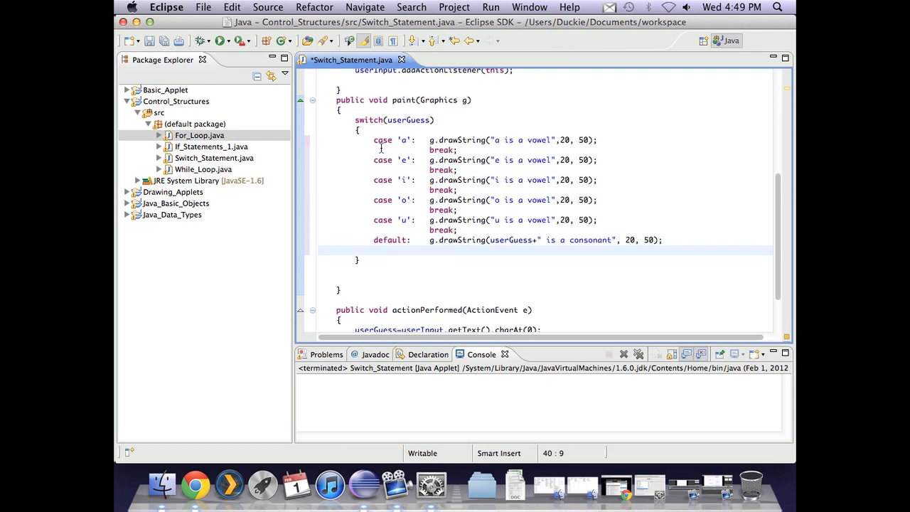
pyautogui.click(441, 150)
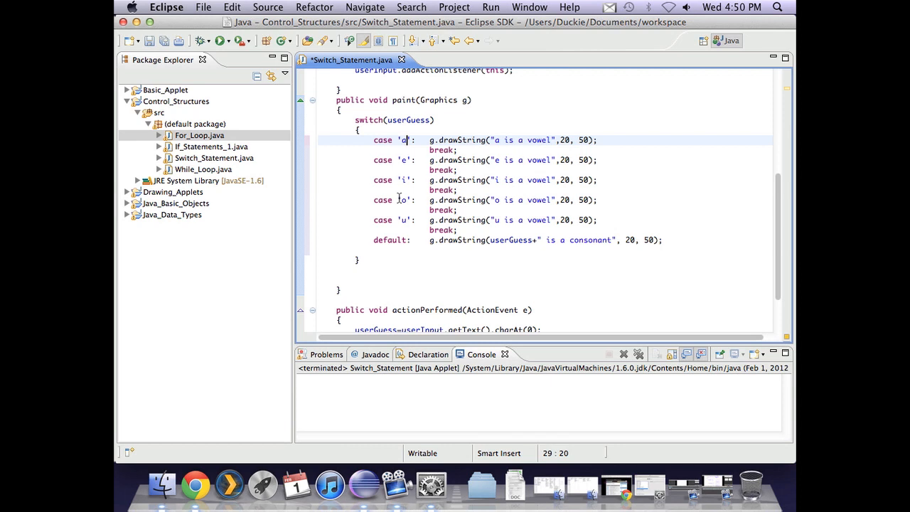
pyautogui.moveTo(467, 220)
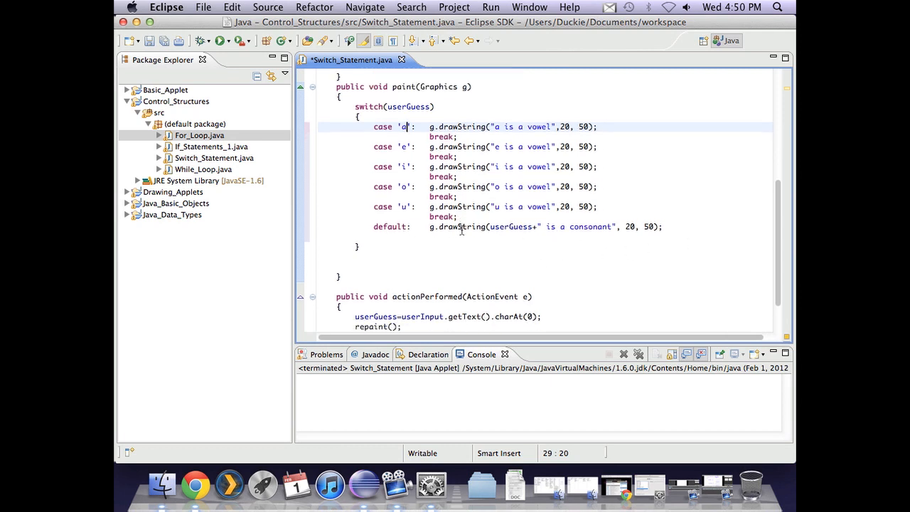
pyautogui.scroll(3)
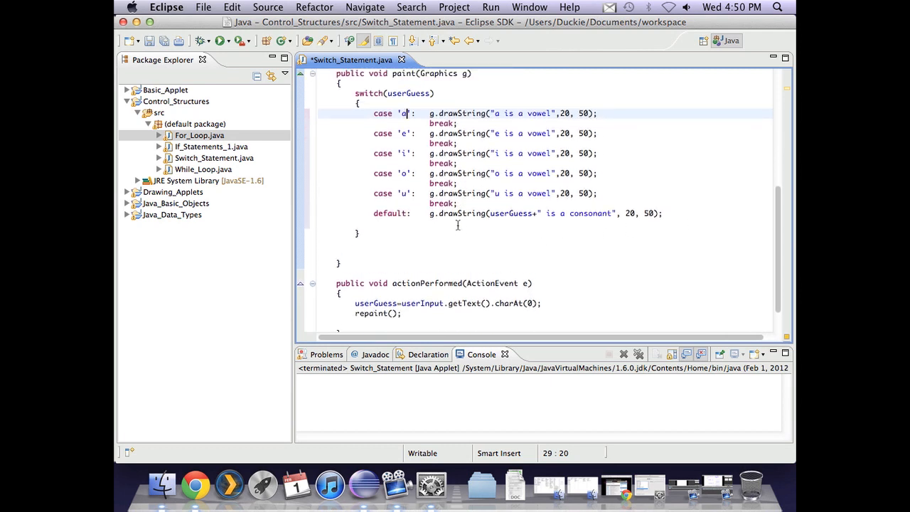
pyautogui.scroll(3)
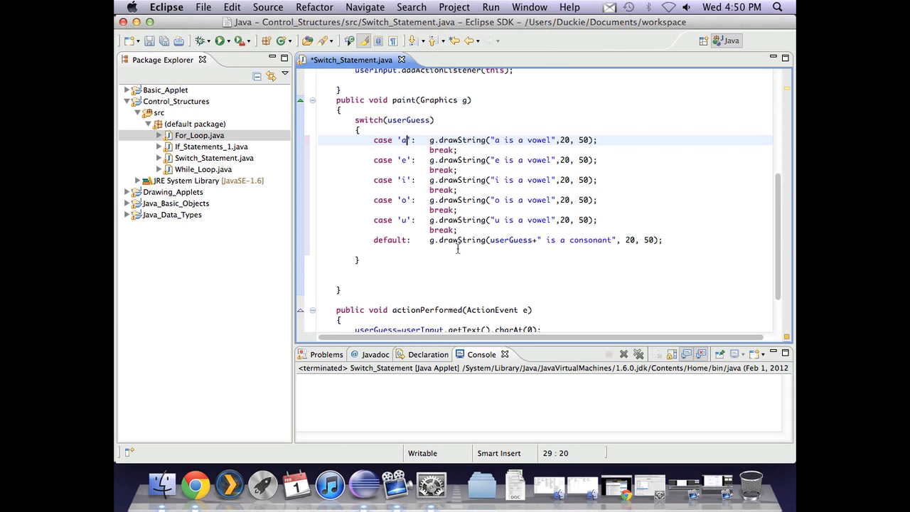
pyautogui.moveTo(449, 268)
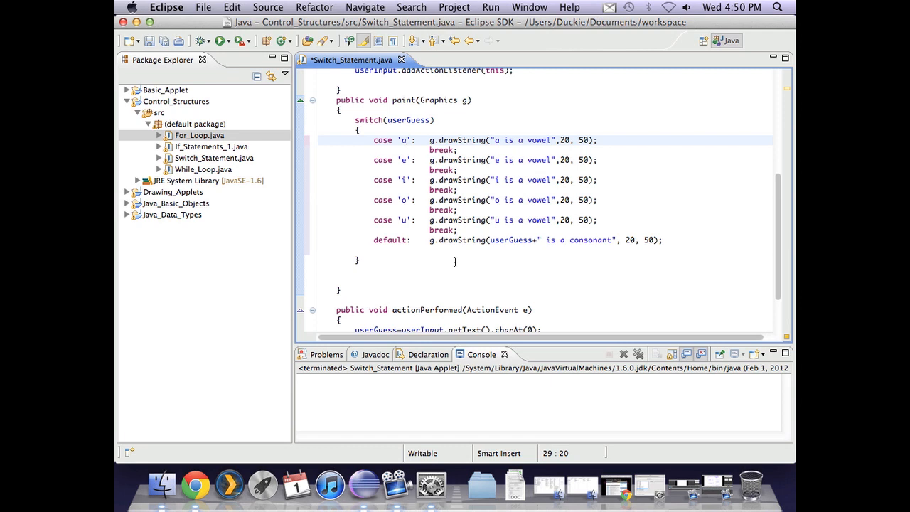
pyautogui.click(406, 141)
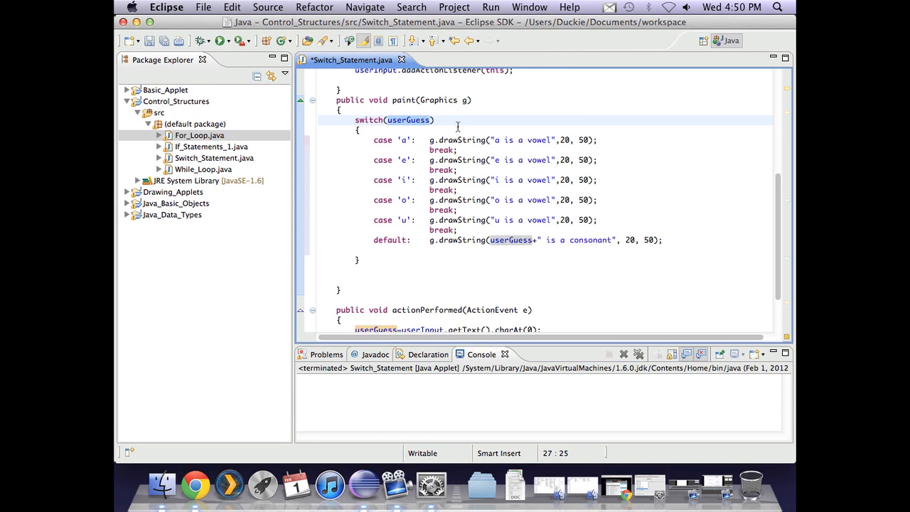
pyautogui.scroll(-3)
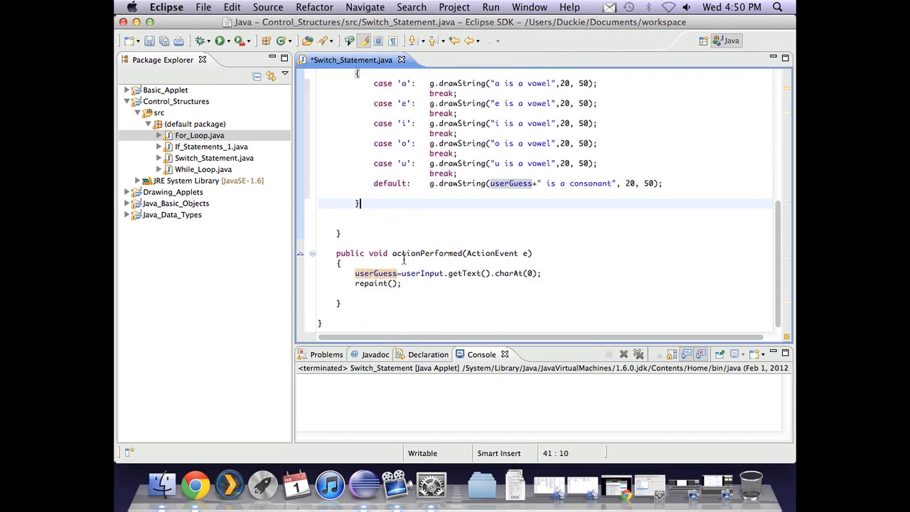
pyautogui.scroll(3)
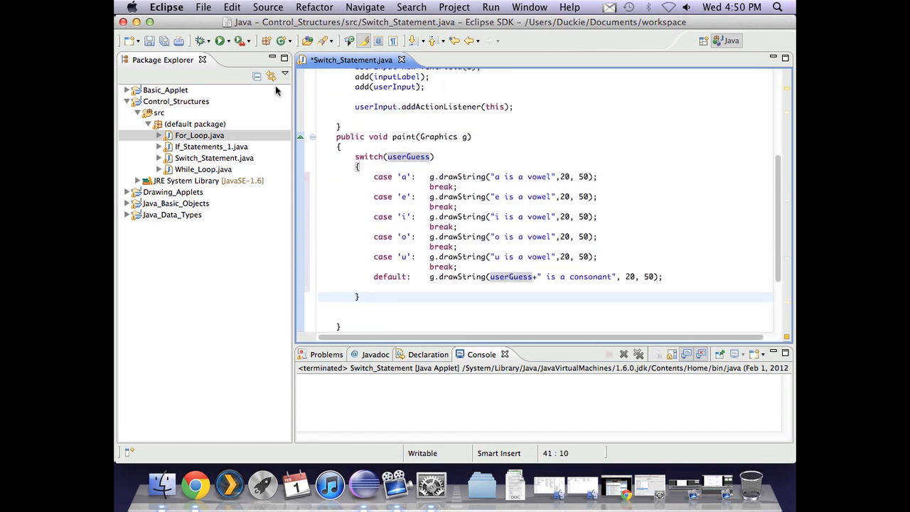
# Step: Save and run the applet, testing inputs e and ya
pyautogui.click(221, 40)
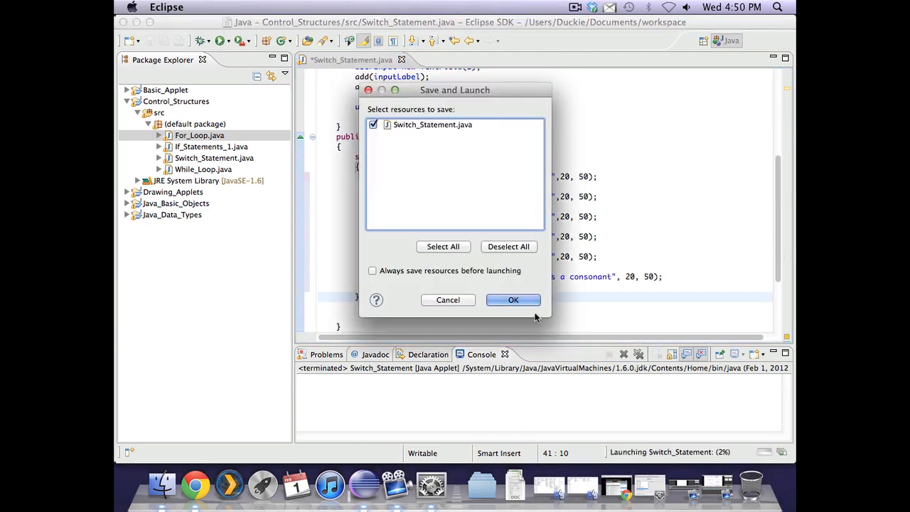
pyautogui.click(513, 299)
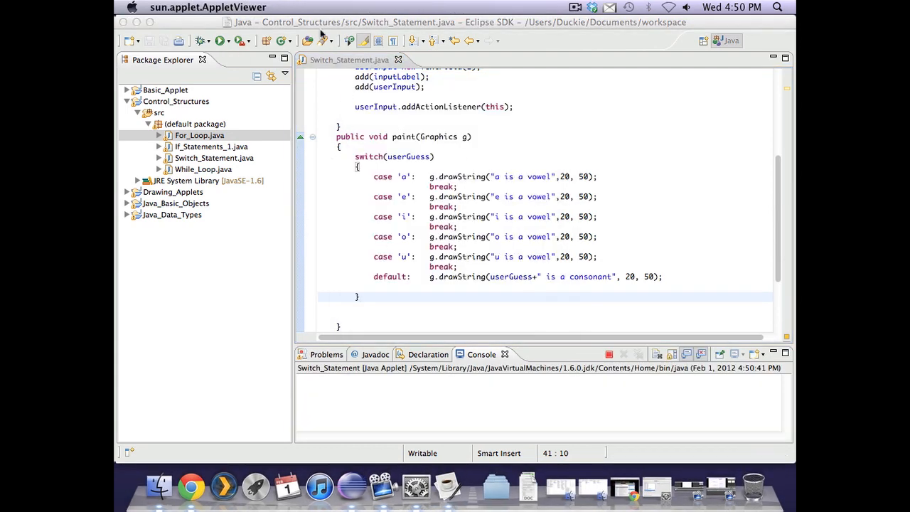
pyautogui.click(221, 40)
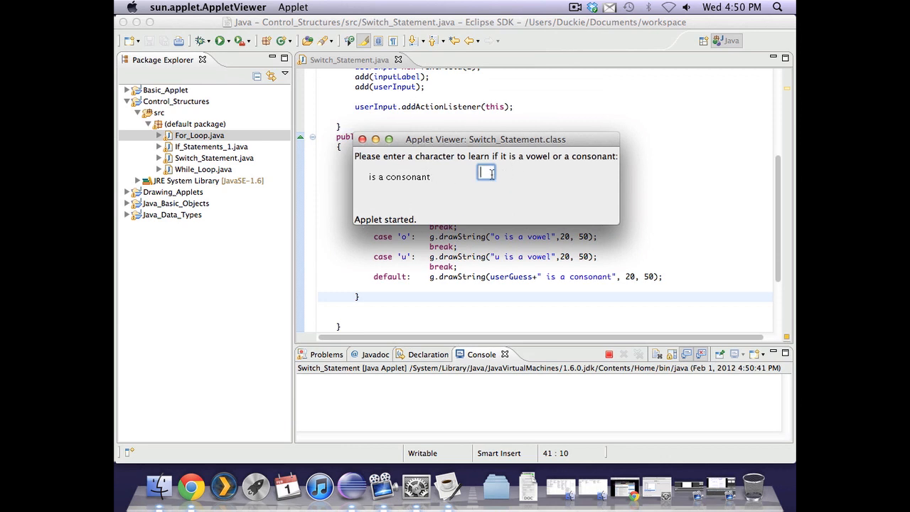
pyautogui.write('e')
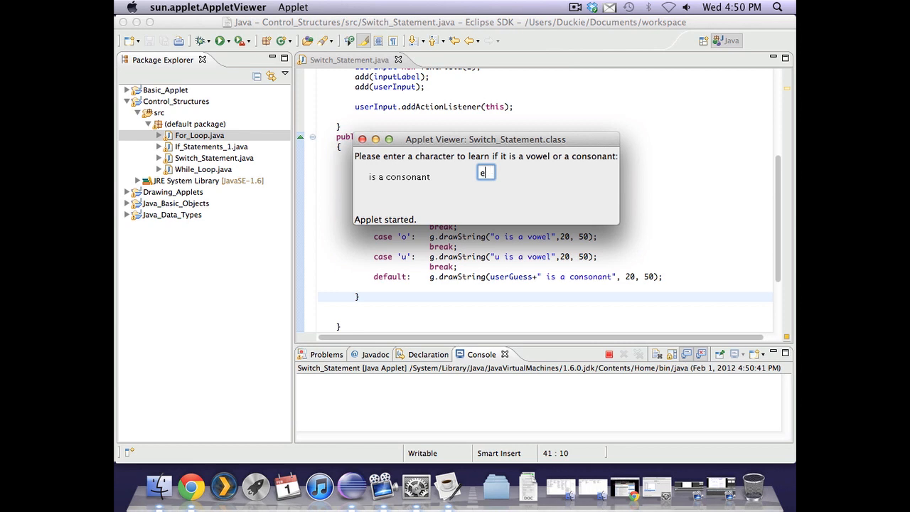
pyautogui.press('Return')
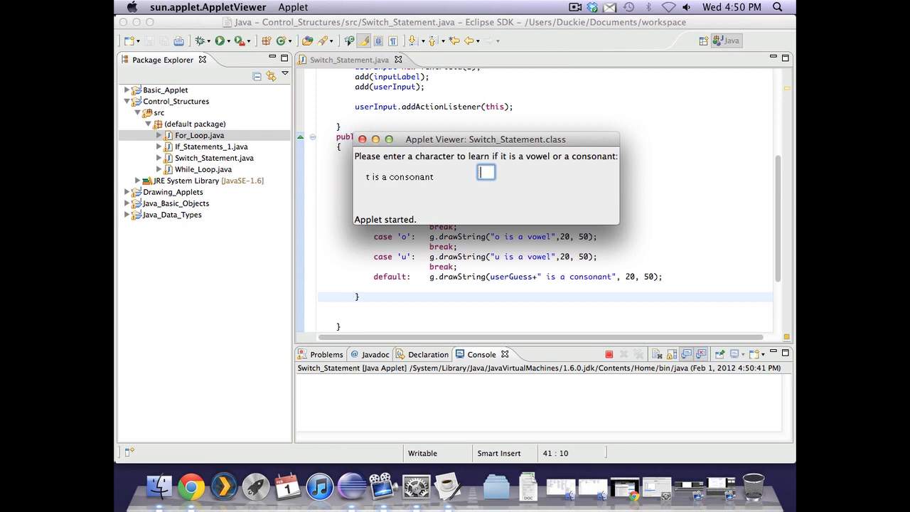
pyautogui.write('y')
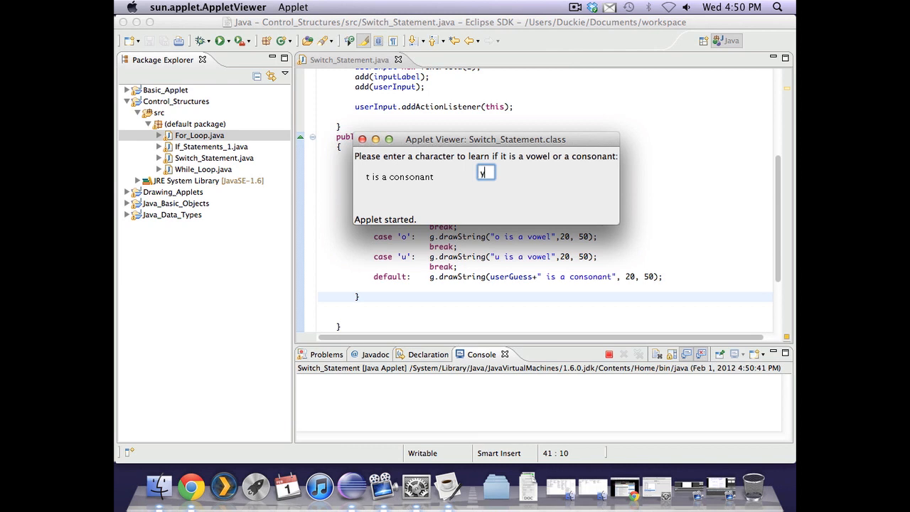
pyautogui.write('a')
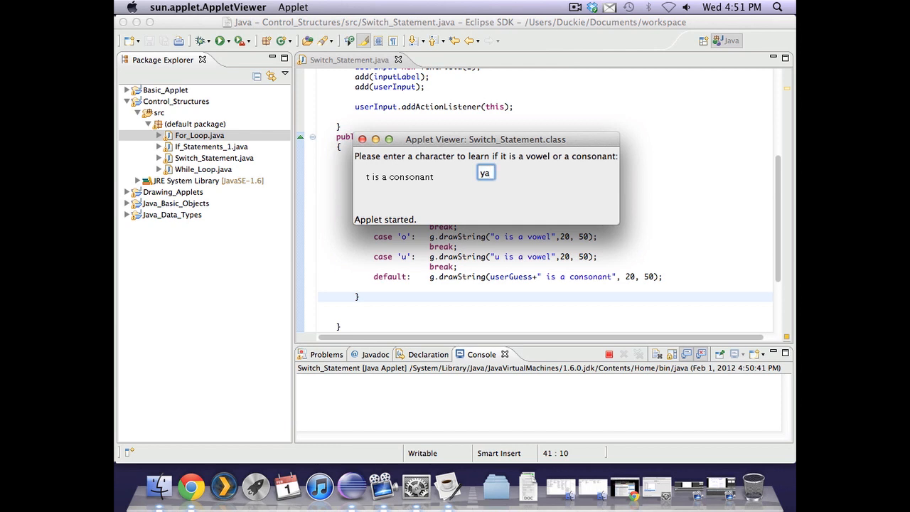
pyautogui.press('Return')
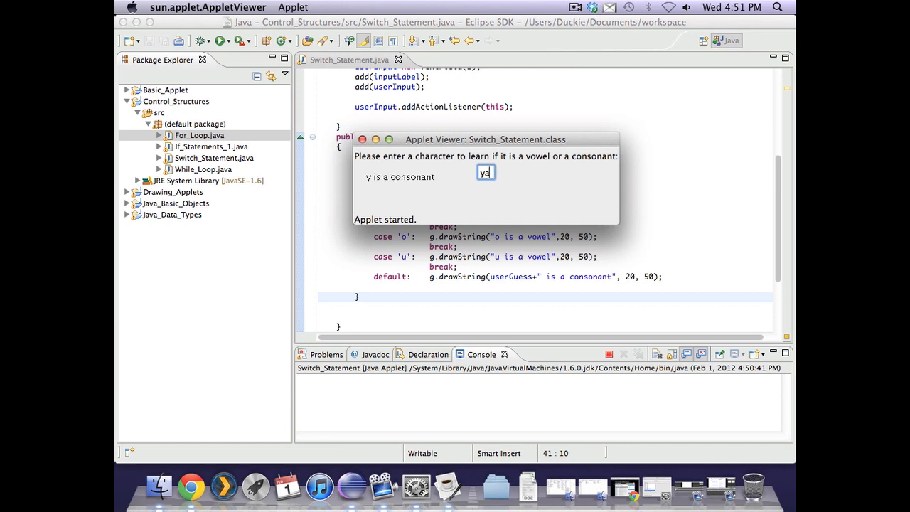
# Step: Test a, e, i, o, u, 4, 6, c and capital A, which reports as a consonant
pyautogui.press('Backspace')
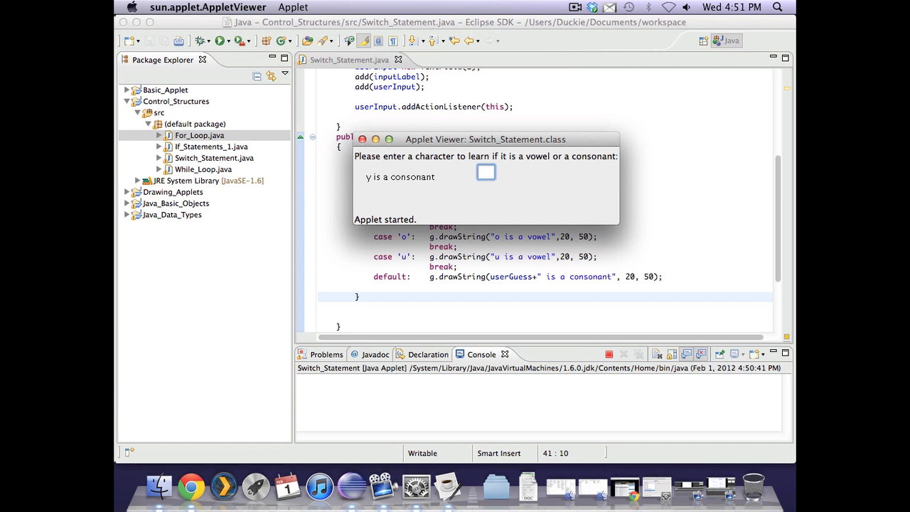
pyautogui.write('a')
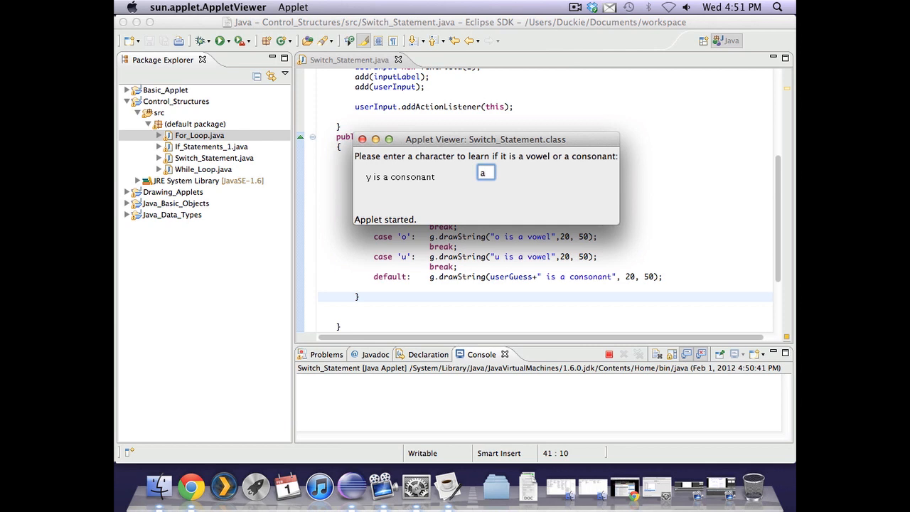
pyautogui.write('e')
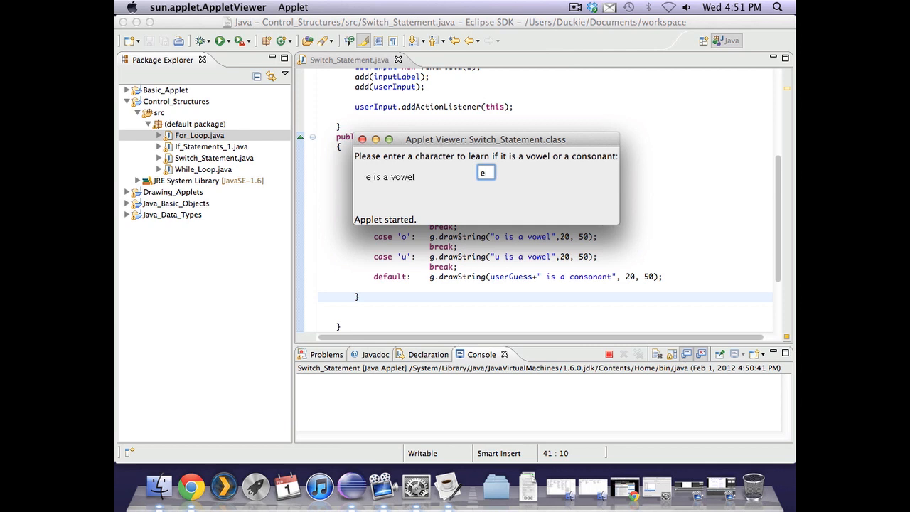
pyautogui.write('i')
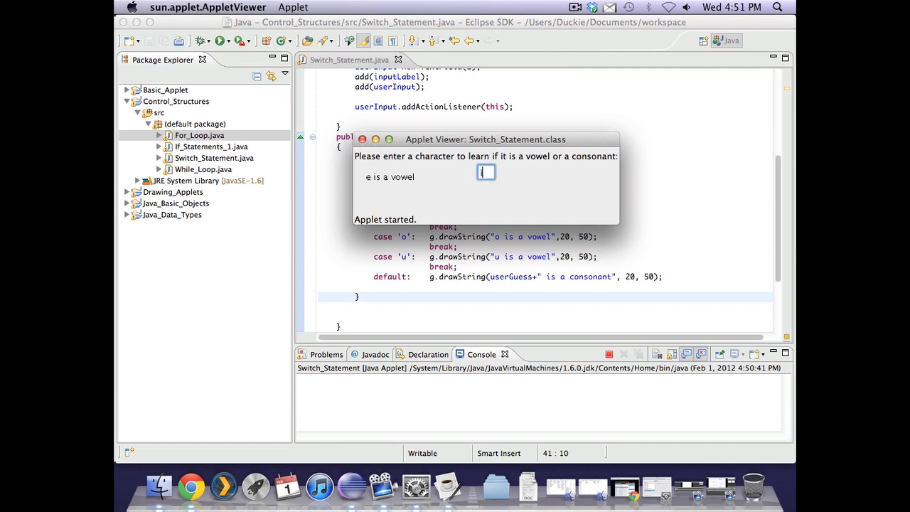
pyautogui.write('o')
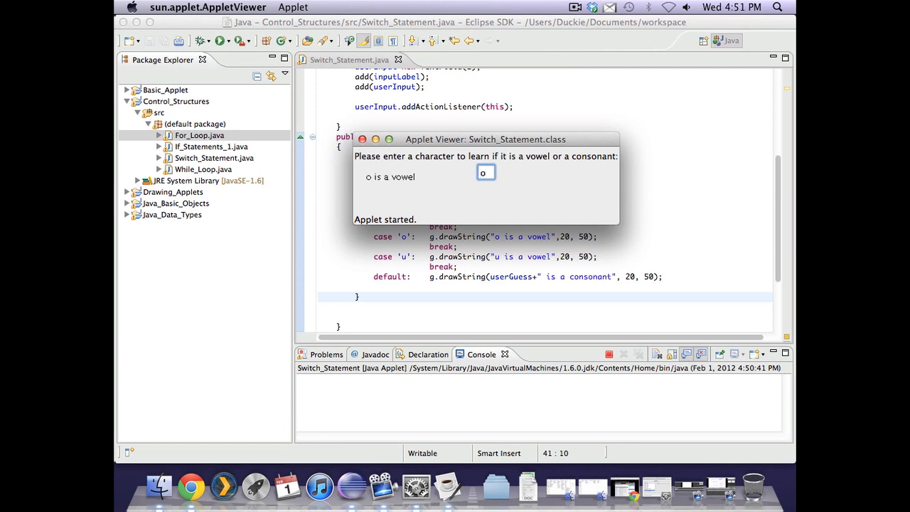
pyautogui.write('u')
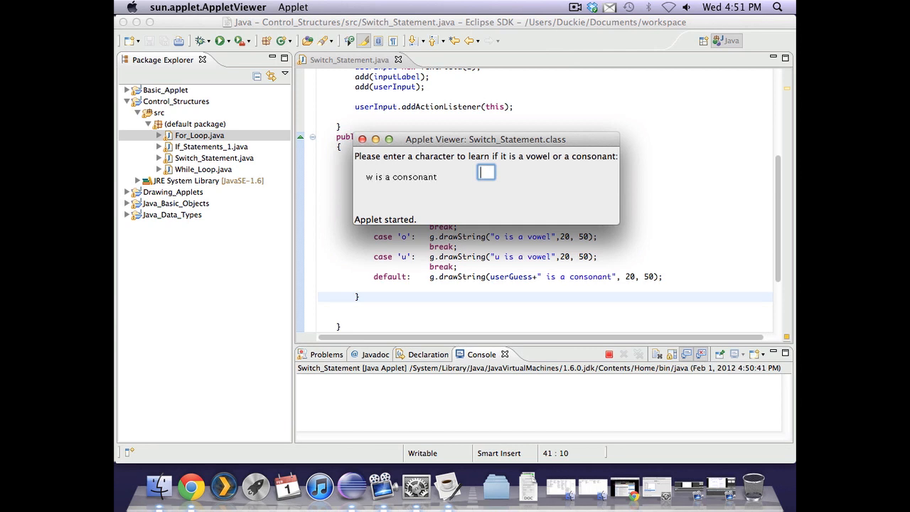
pyautogui.write('4')
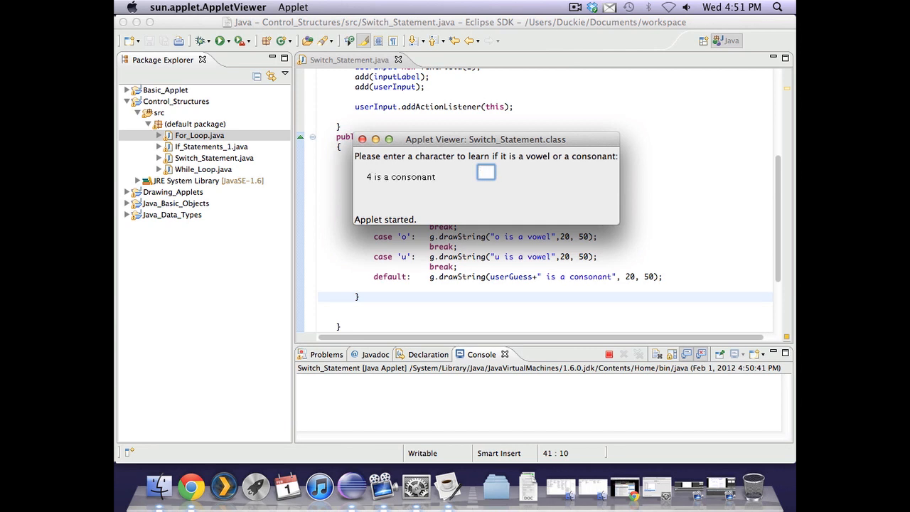
pyautogui.write('6')
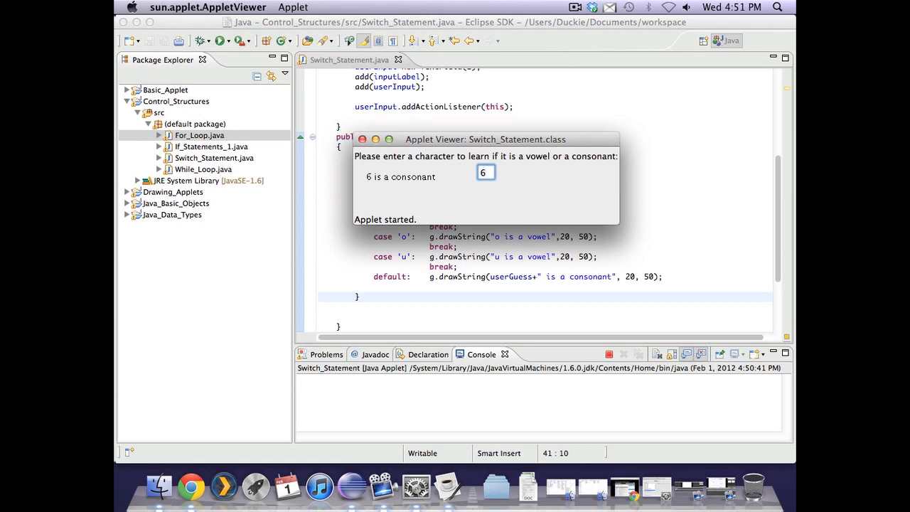
pyautogui.write('c')
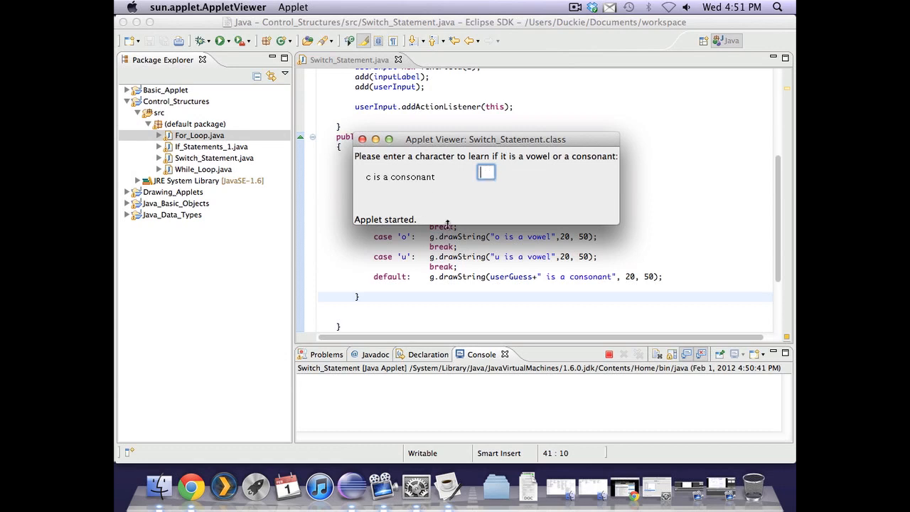
pyautogui.moveTo(327, 183)
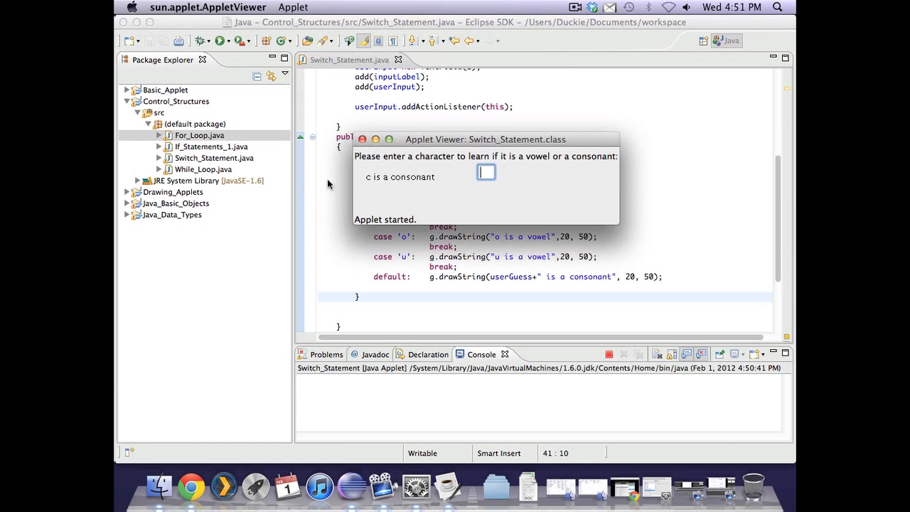
pyautogui.moveTo(450, 168)
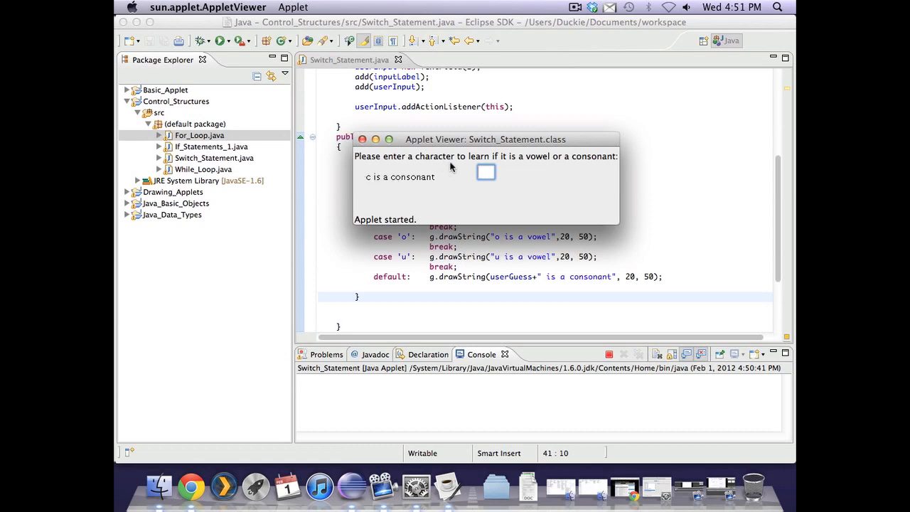
pyautogui.write('A')
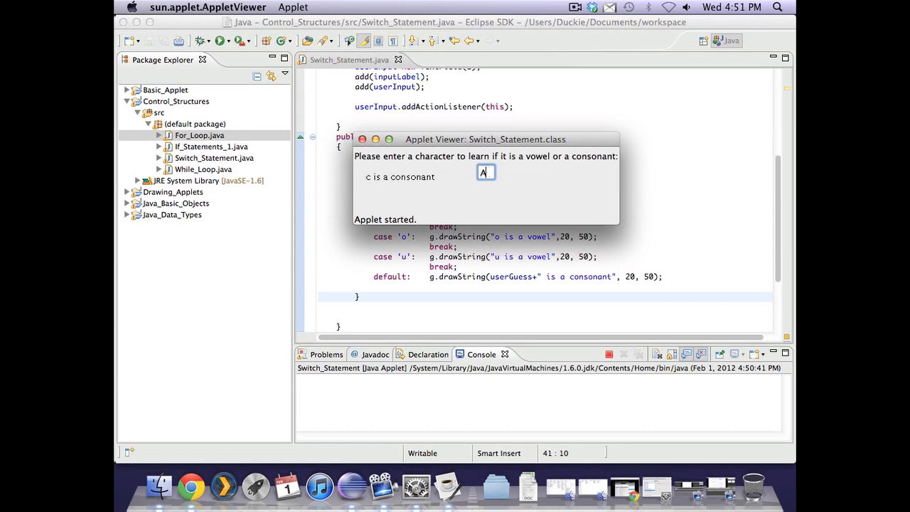
pyautogui.press('Return')
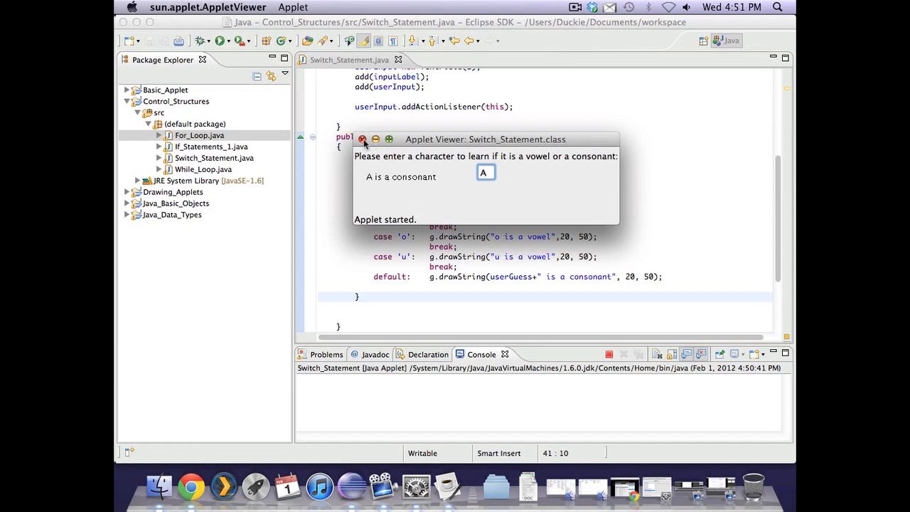
# Step: Close the applet and add userGuess=Character.toLowerCase(userGuess); after the charAt line
pyautogui.click(363, 139)
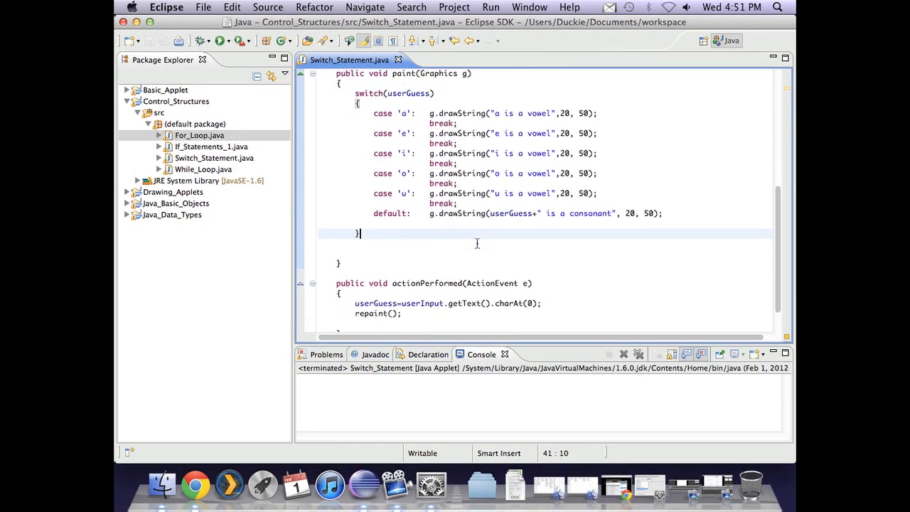
pyautogui.scroll(-3)
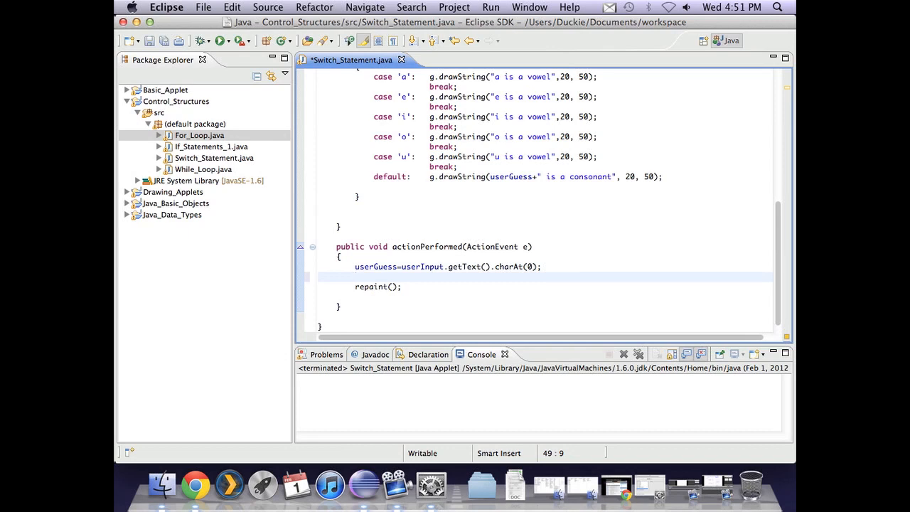
pyautogui.click(355, 277)
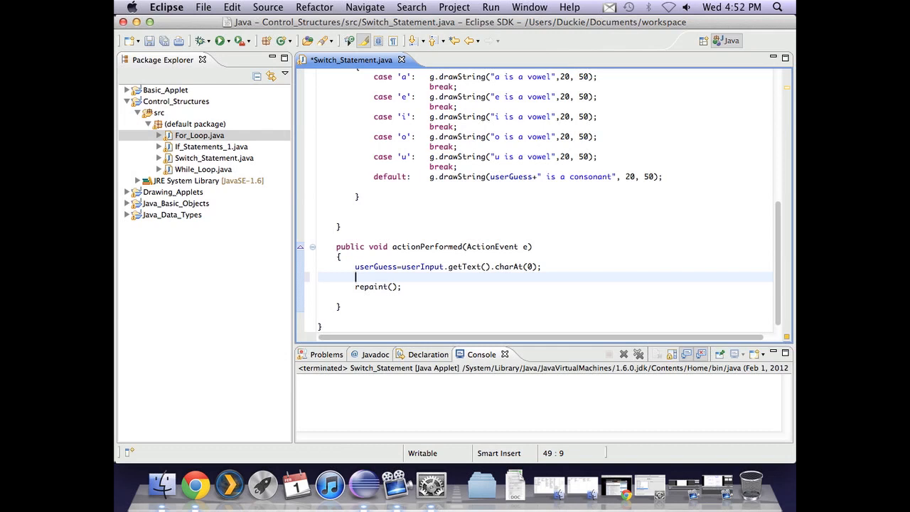
pyautogui.write('userGuess')
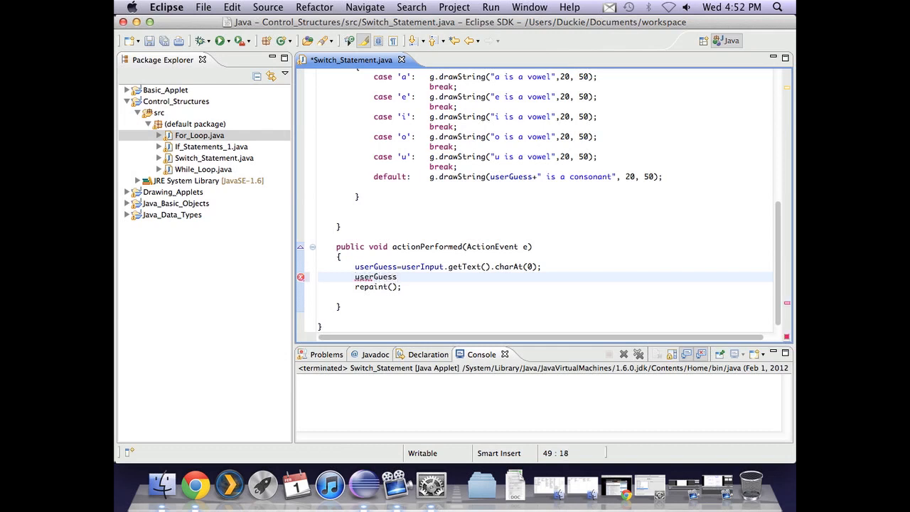
pyautogui.write('=')
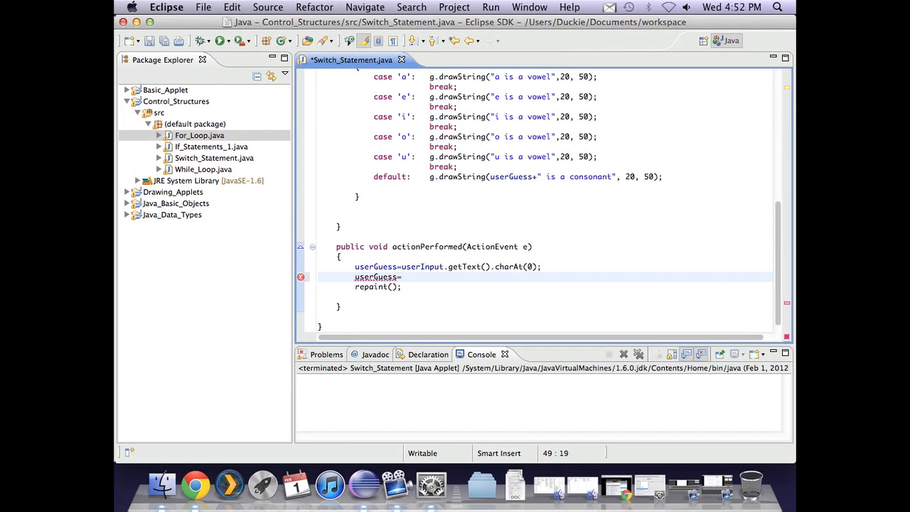
pyautogui.write('Character.')
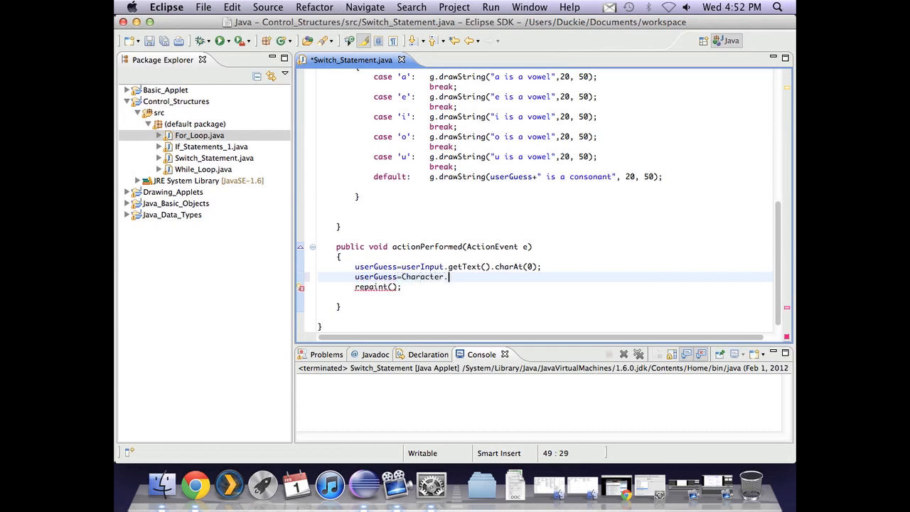
pyautogui.write('toUpperCase(')
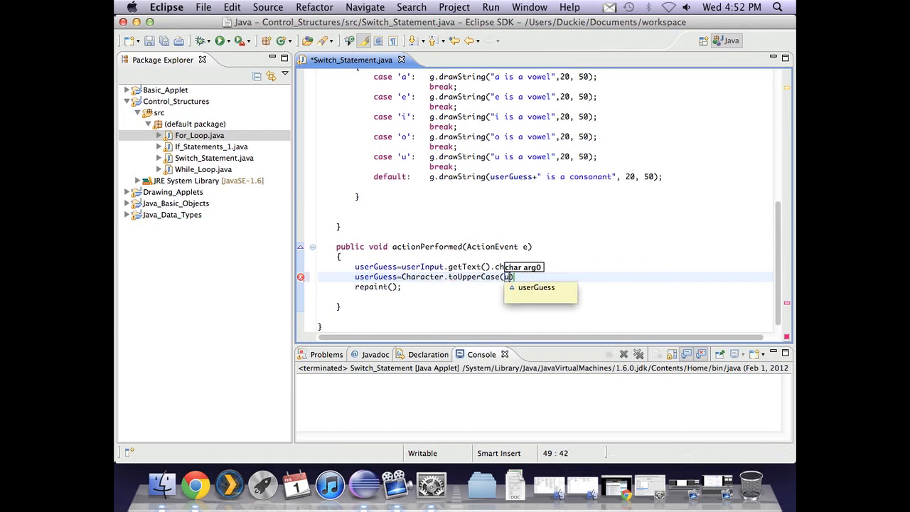
pyautogui.write('userGuess);')
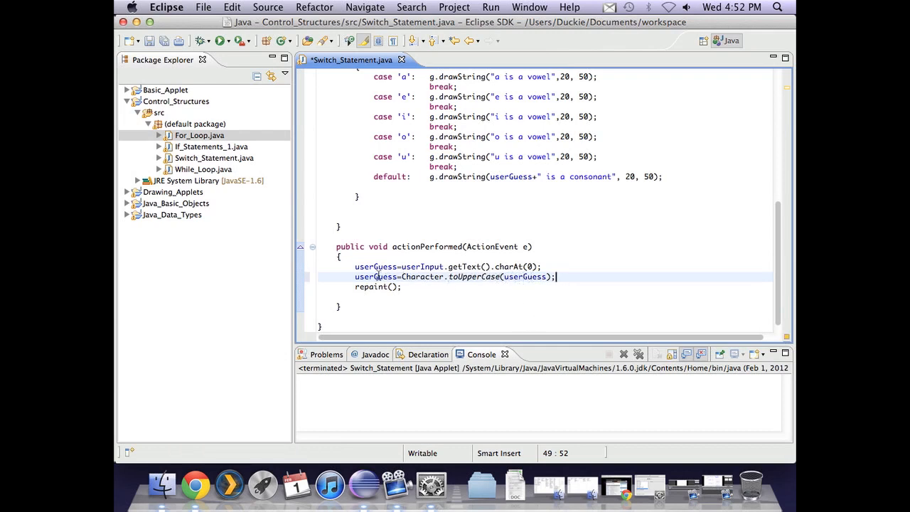
pyautogui.moveTo(557, 241)
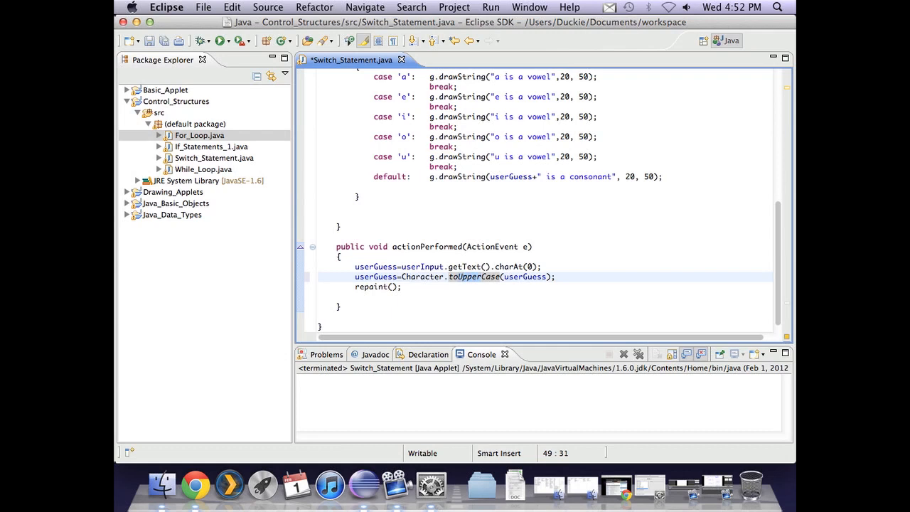
pyautogui.write('toLowerCase')
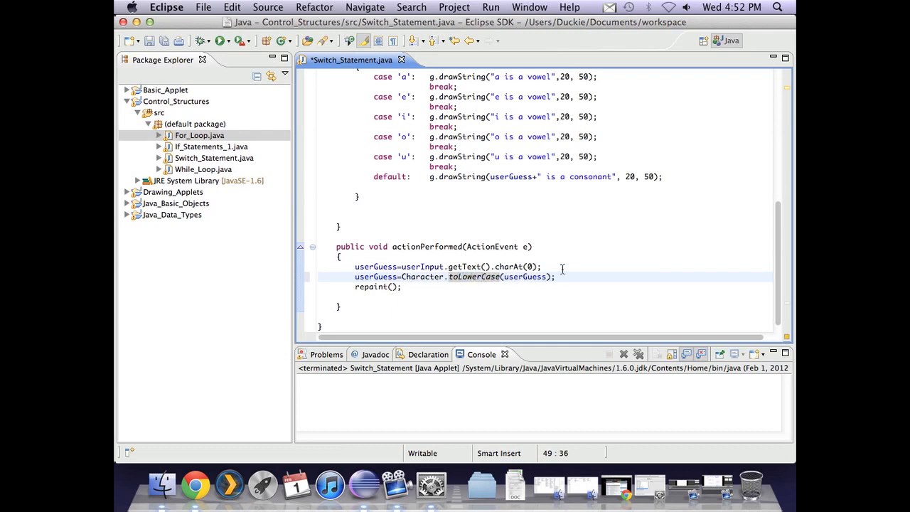
pyautogui.click(149, 40)
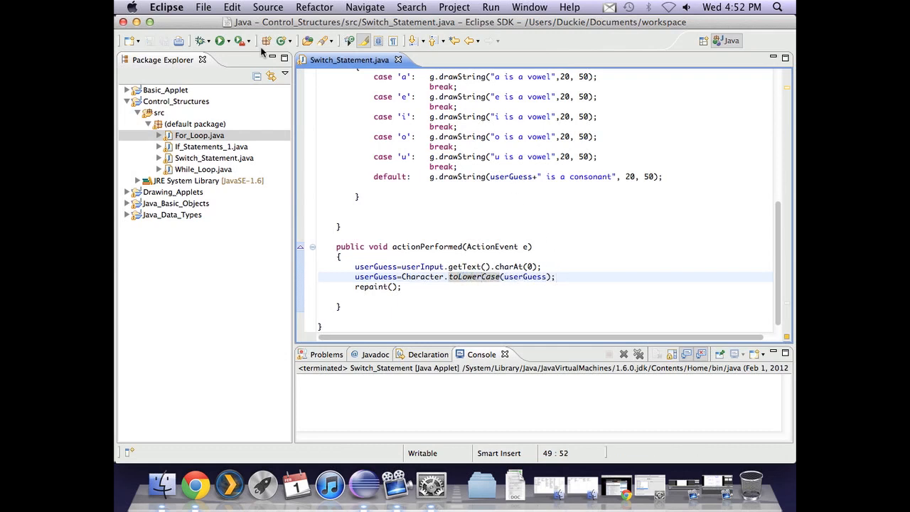
pyautogui.click(220, 39)
pyautogui.write('A')
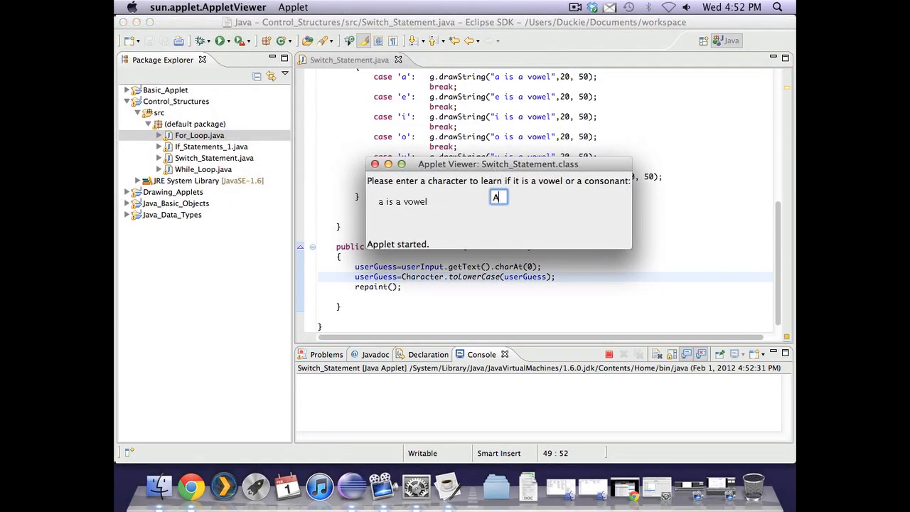
pyautogui.write('E')
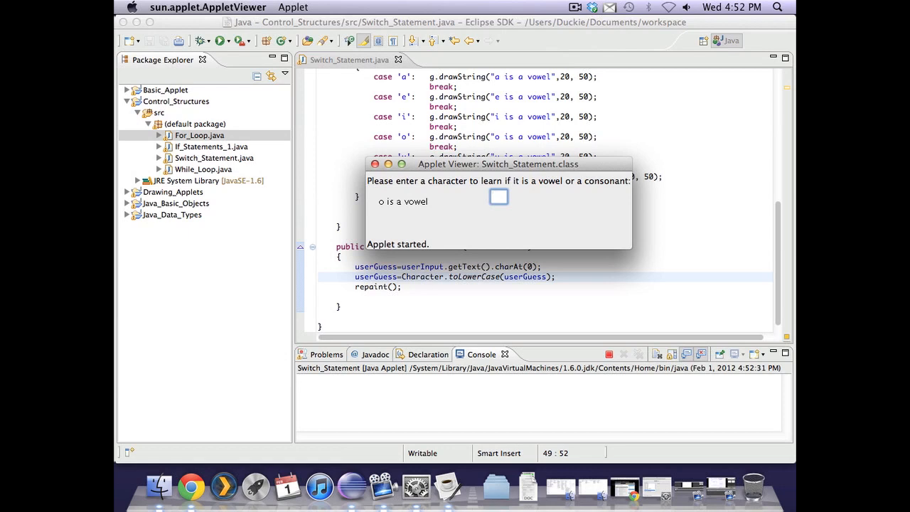
pyautogui.write('p')
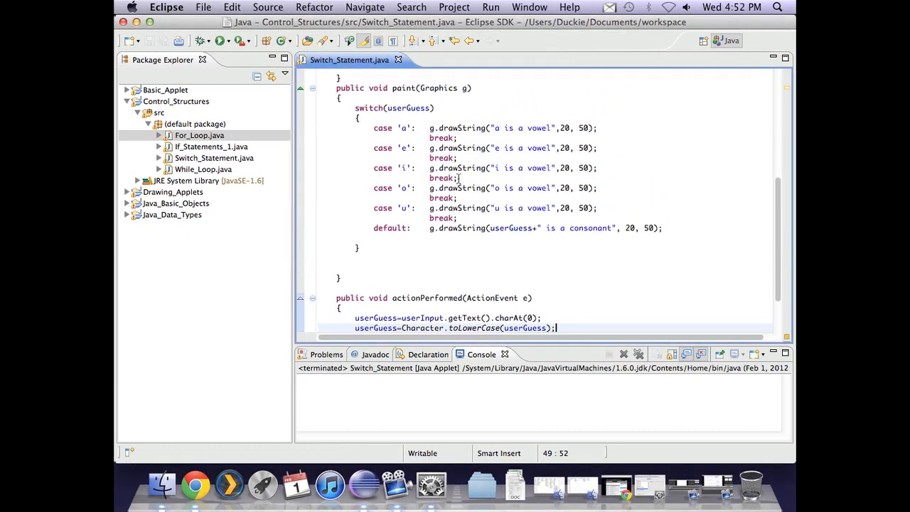
# Step: Review switch(userGuess), case 'a' and the default message, then relaunch the applet
pyautogui.scroll(3)
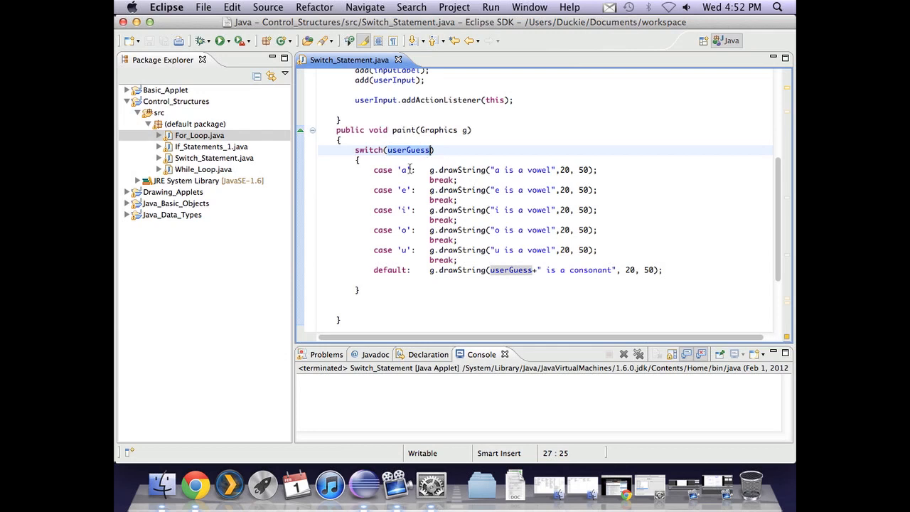
pyautogui.click(405, 170)
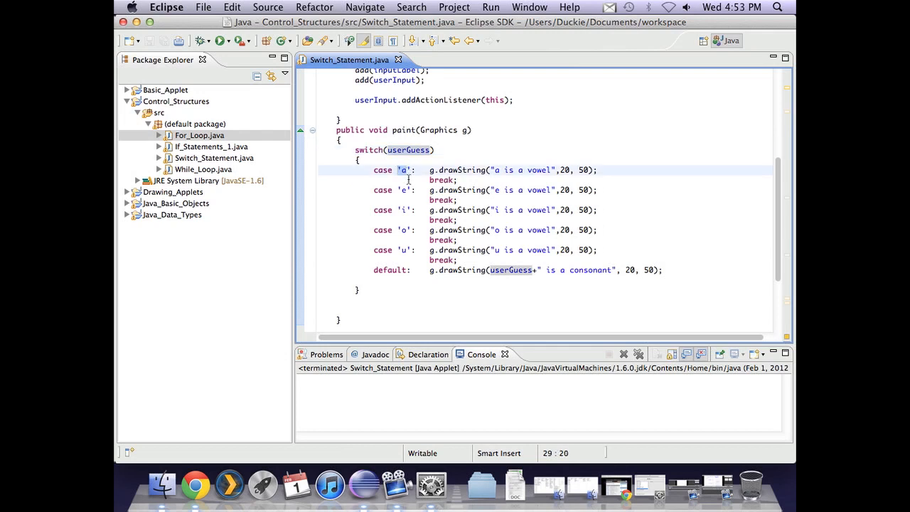
pyautogui.click(406, 210)
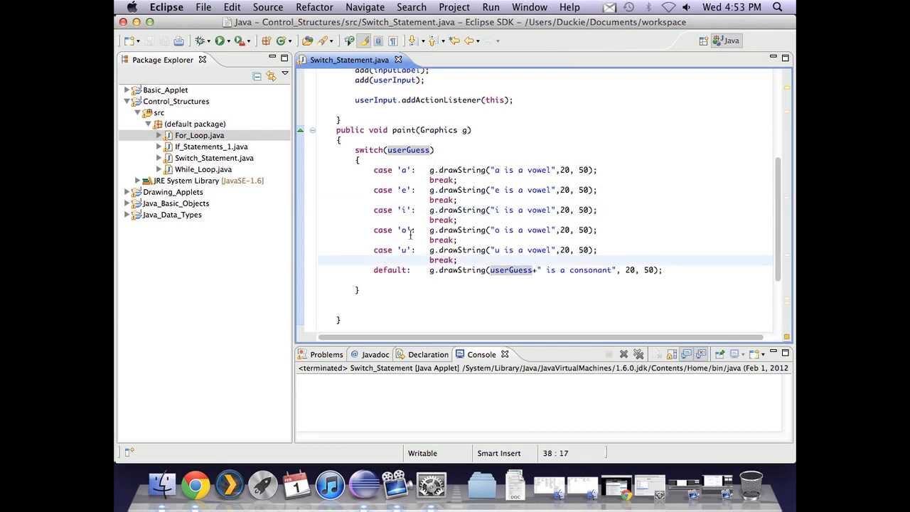
pyautogui.click(510, 270)
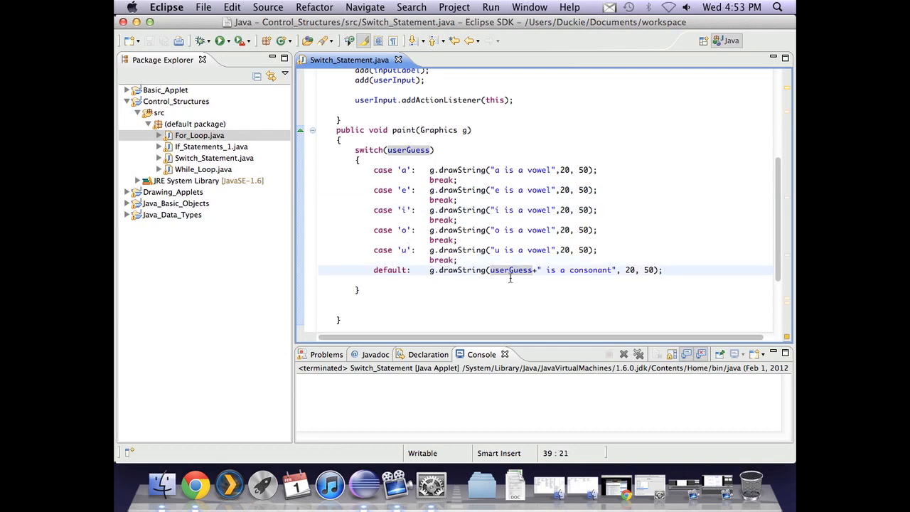
pyautogui.moveTo(397, 250)
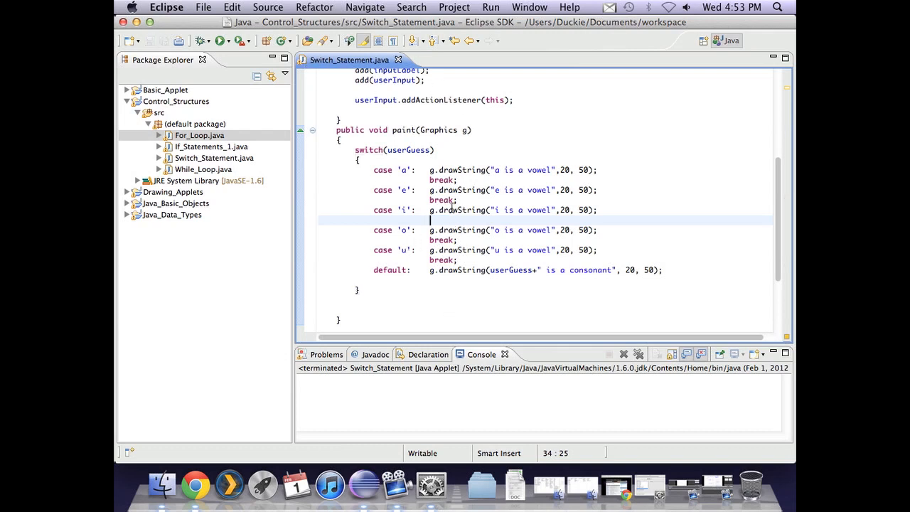
pyautogui.moveTo(401, 211)
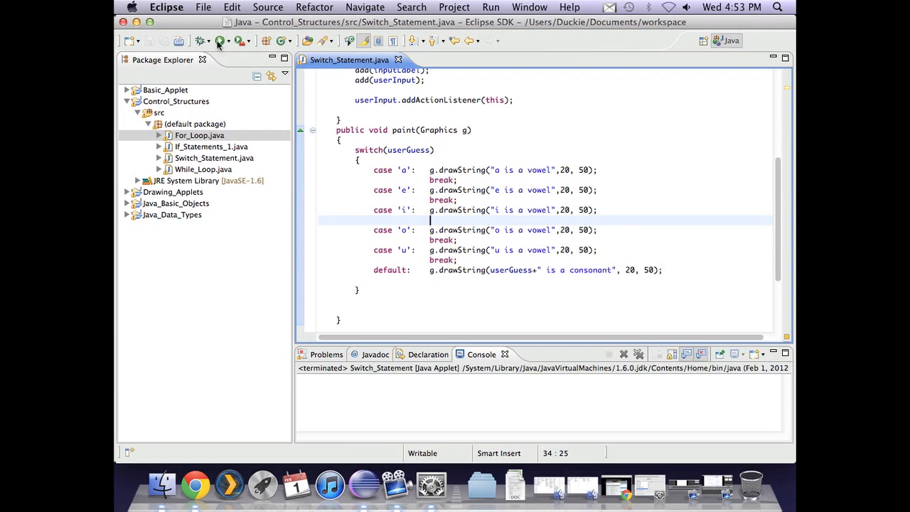
pyautogui.click(222, 40)
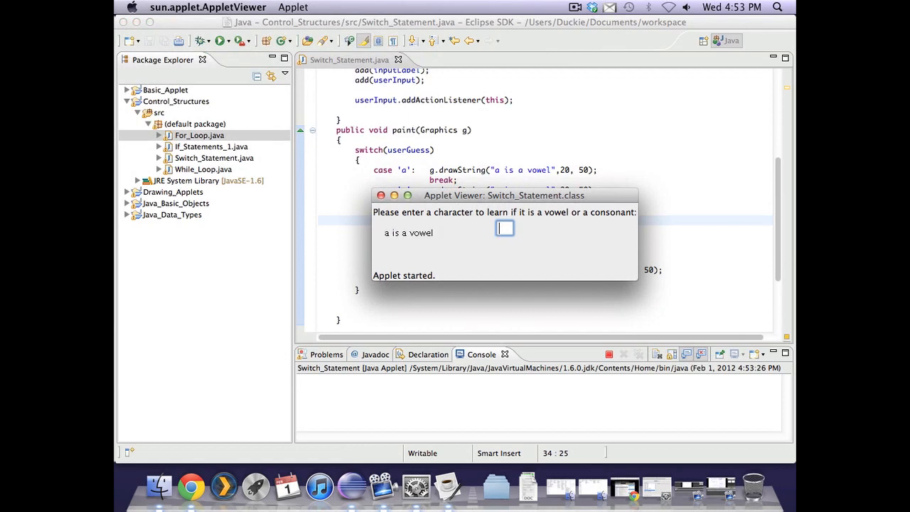
# Step: Test the vowel e in the applet and close the Applet Viewer
pyautogui.write('e')
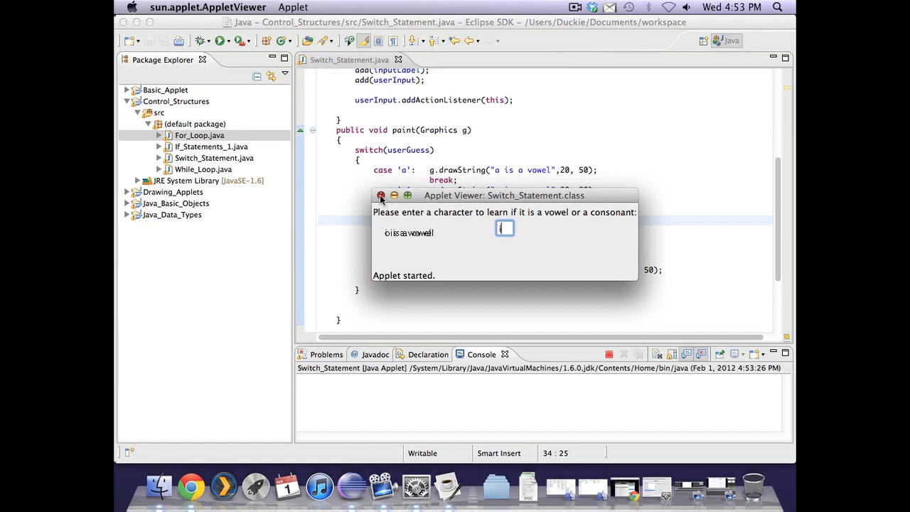
pyautogui.click(381, 196)
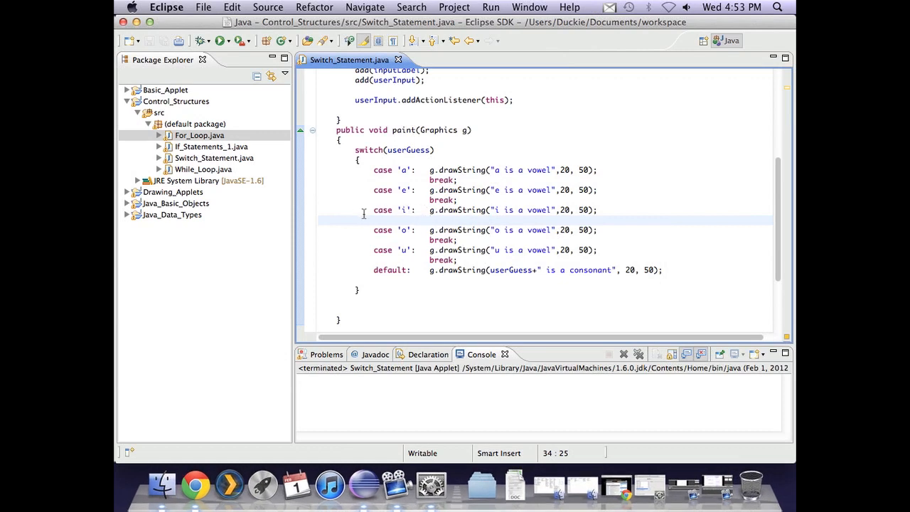
# Step: Delete the blank line between the 'i' and 'o' cases
pyautogui.moveTo(364, 210); pyautogui.dragTo(448, 230)
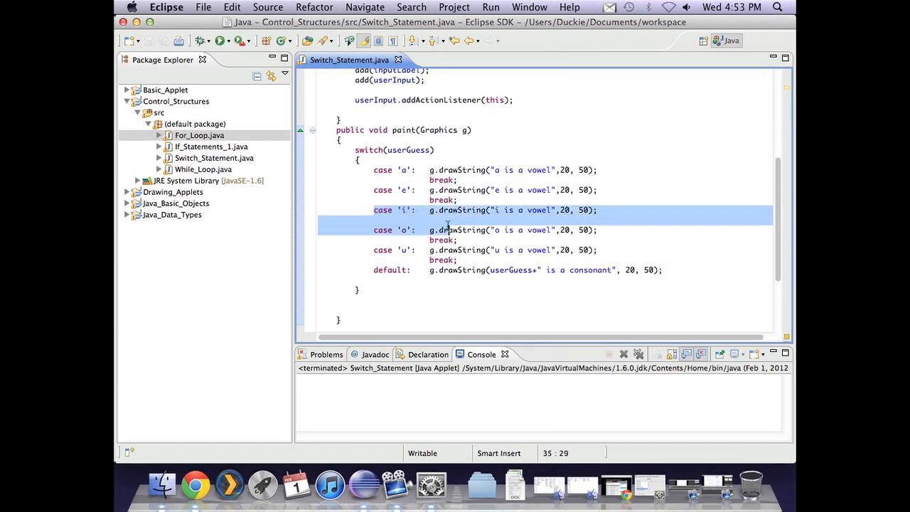
pyautogui.click(455, 250)
pyautogui.write('break;')
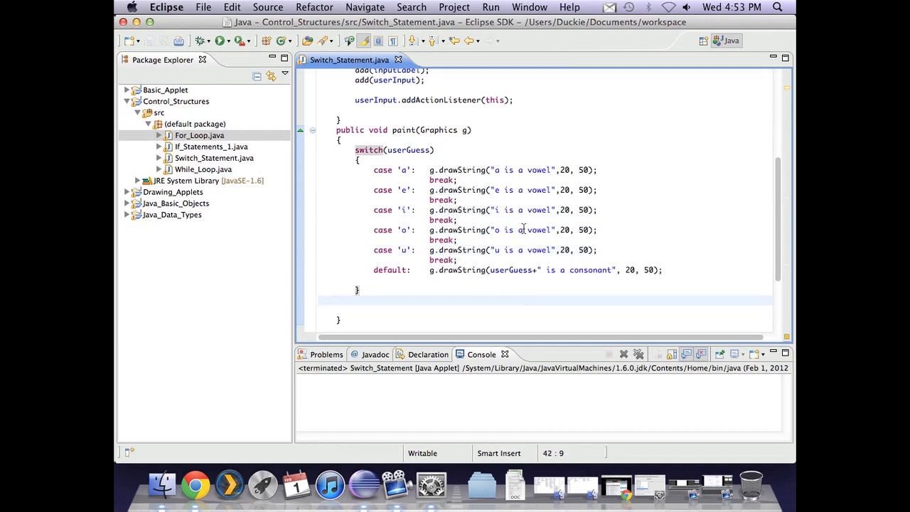
pyautogui.moveTo(648, 143)
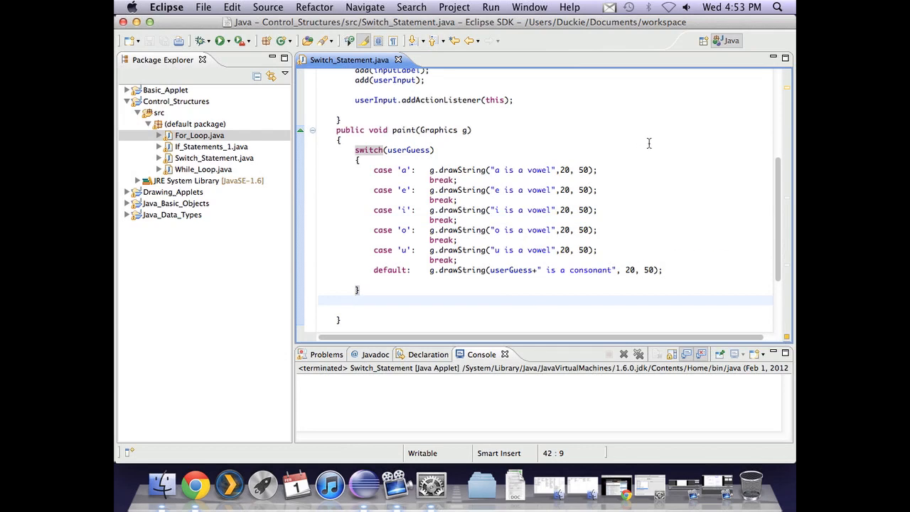